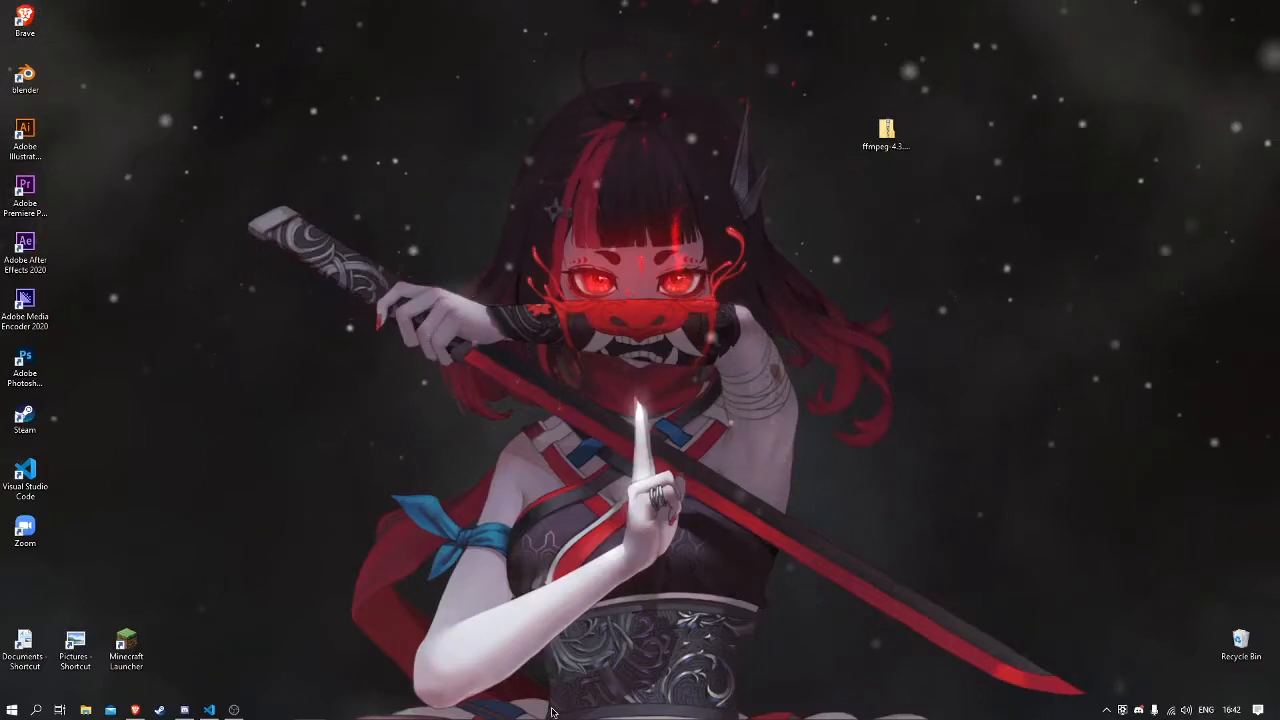
mouse_move(517, 697)
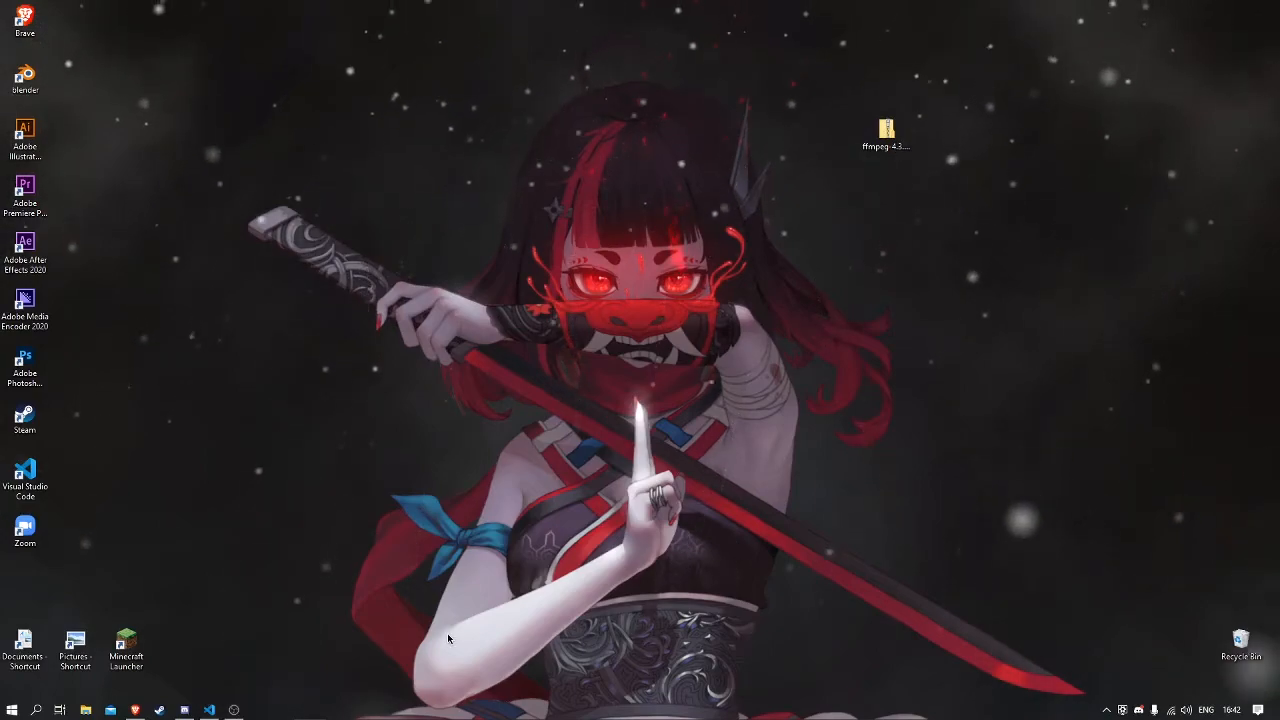
mouse_move(458, 638)
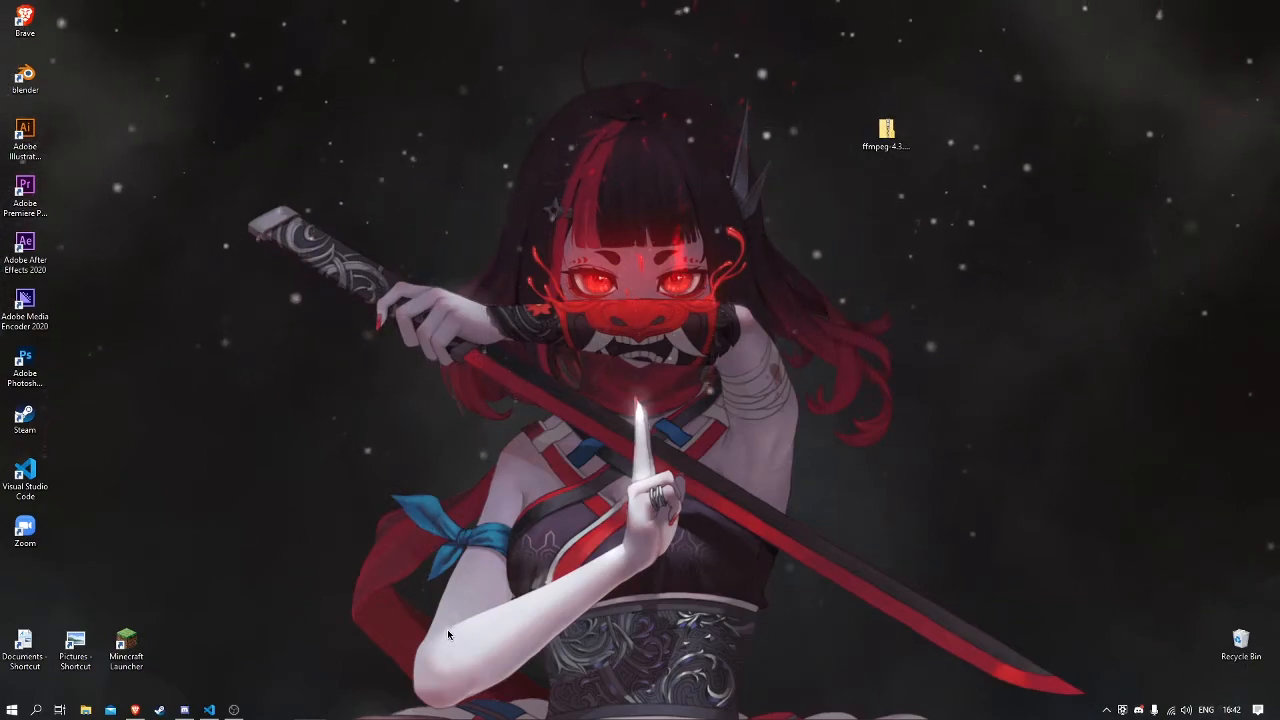
mouse_move(282, 694)
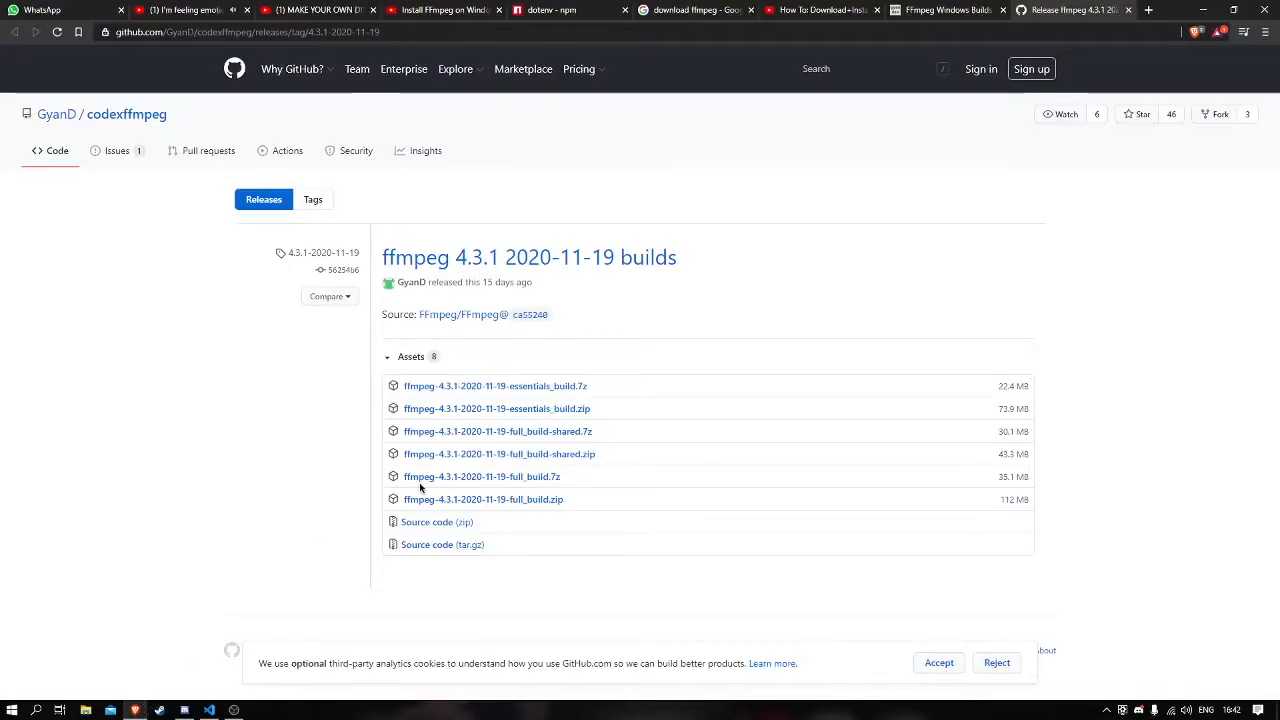
mouse_move(509, 392)
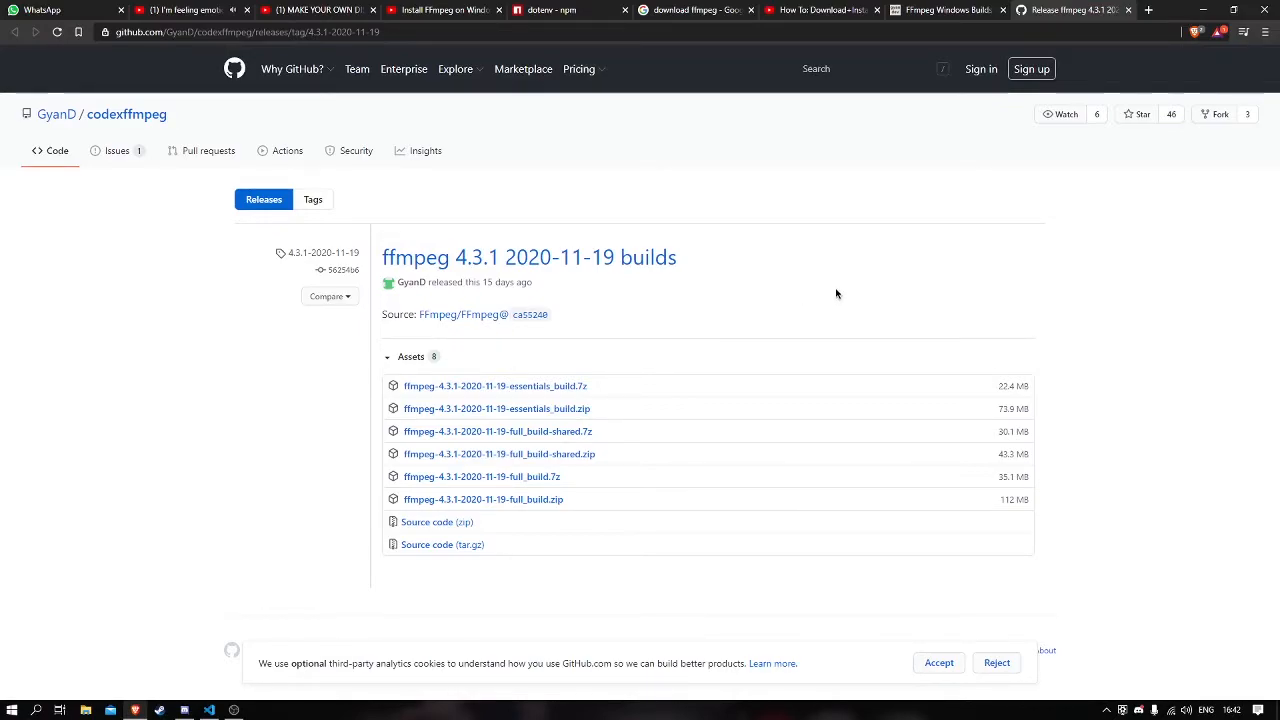
mouse_move(592, 268)
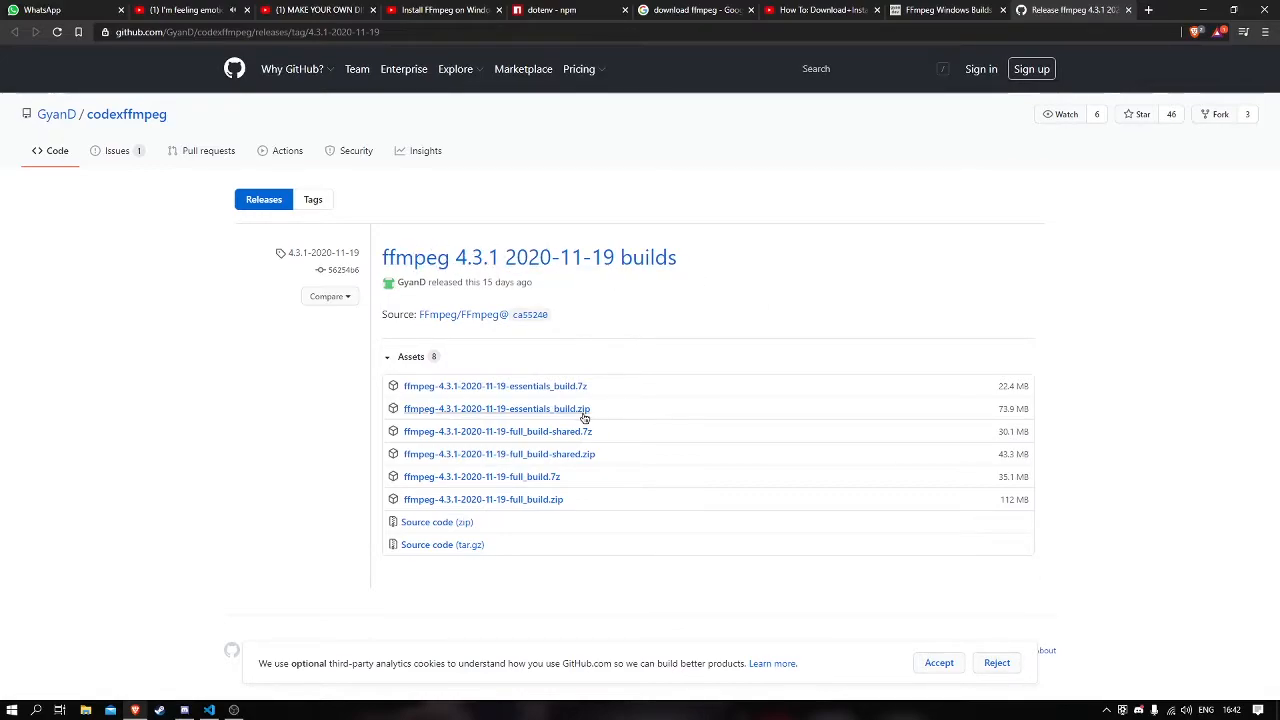
mouse_move(524, 392)
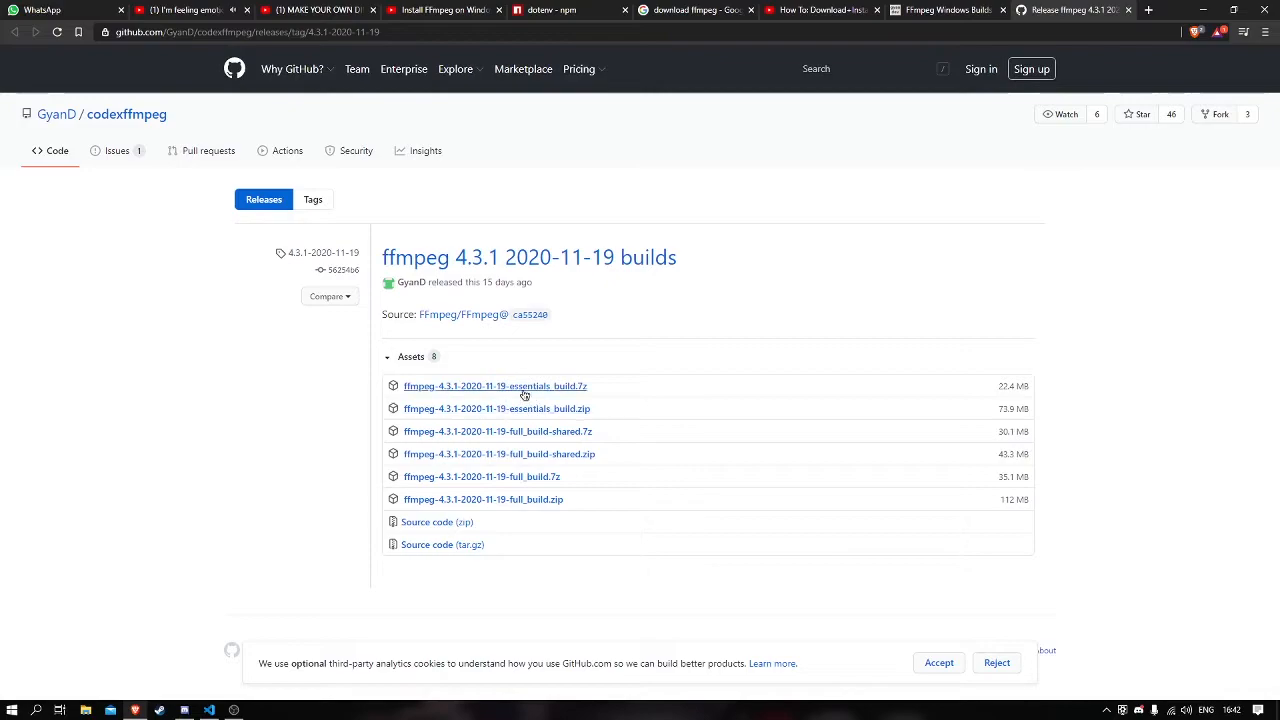
mouse_move(505, 405)
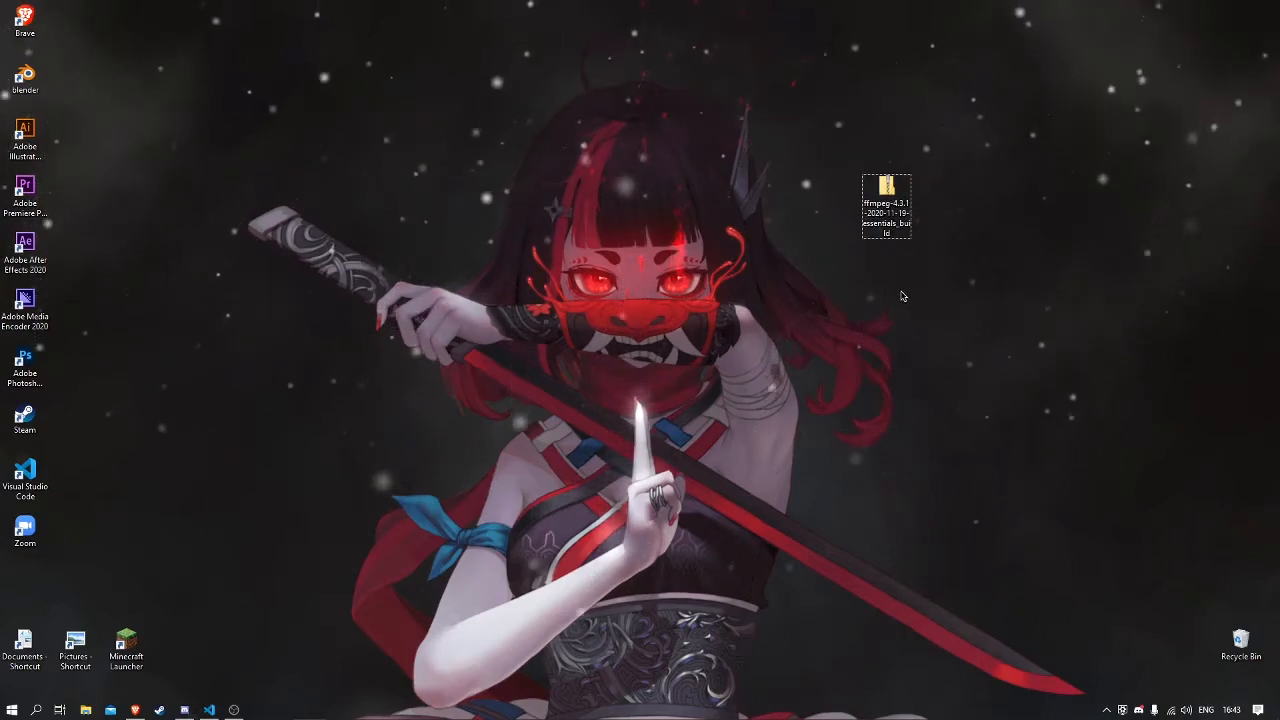
mouse_move(859, 307)
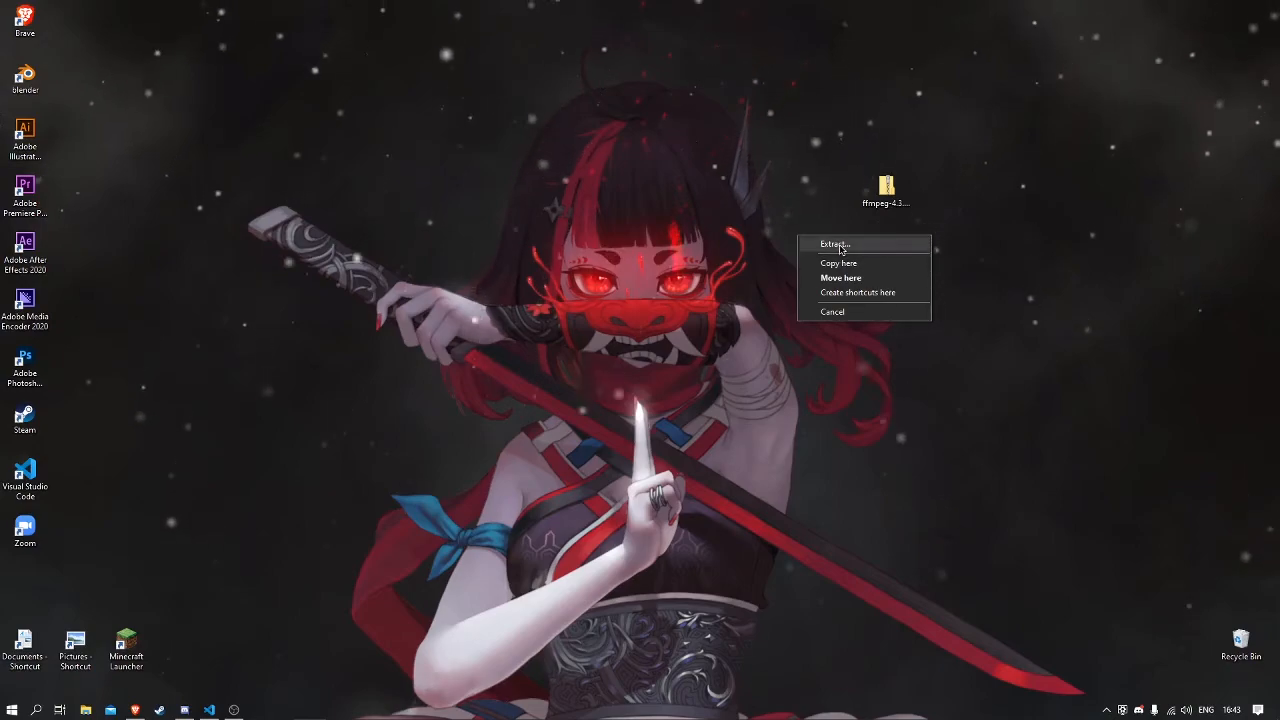
- Extract the ffmpeg essentials zip and place the extracted folder beside the archive
left_click(835, 244)
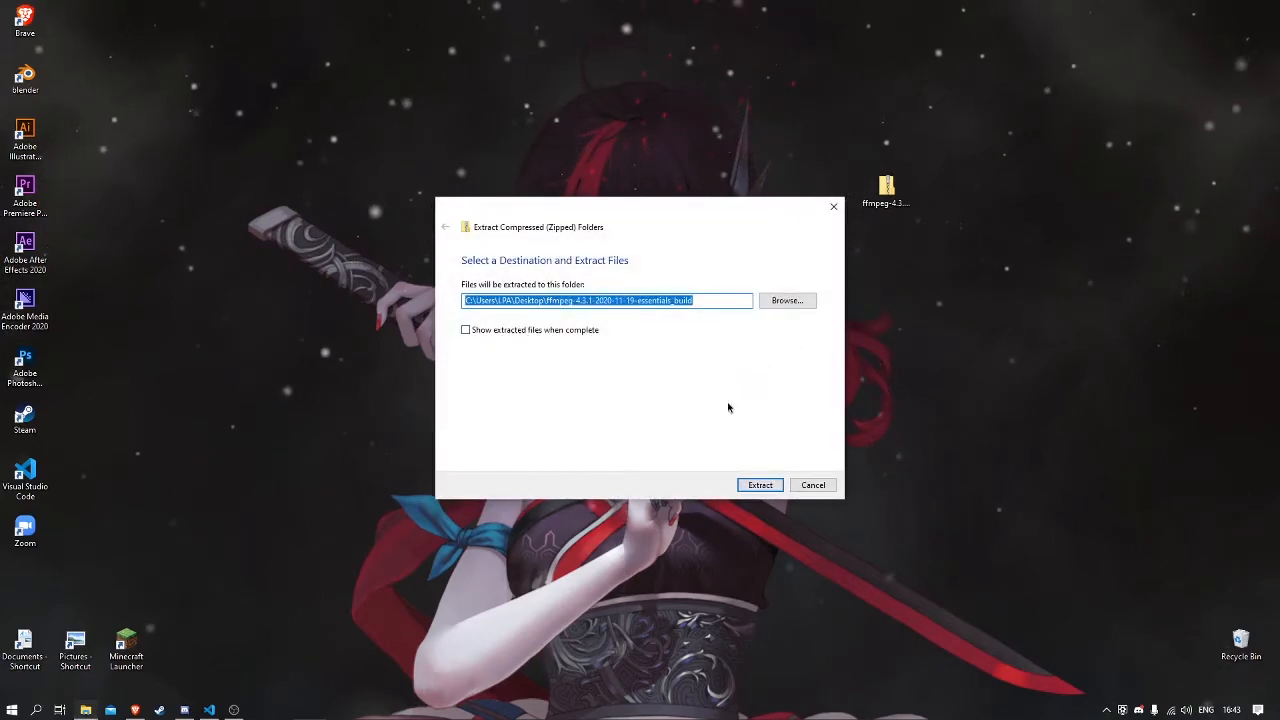
left_click(759, 485)
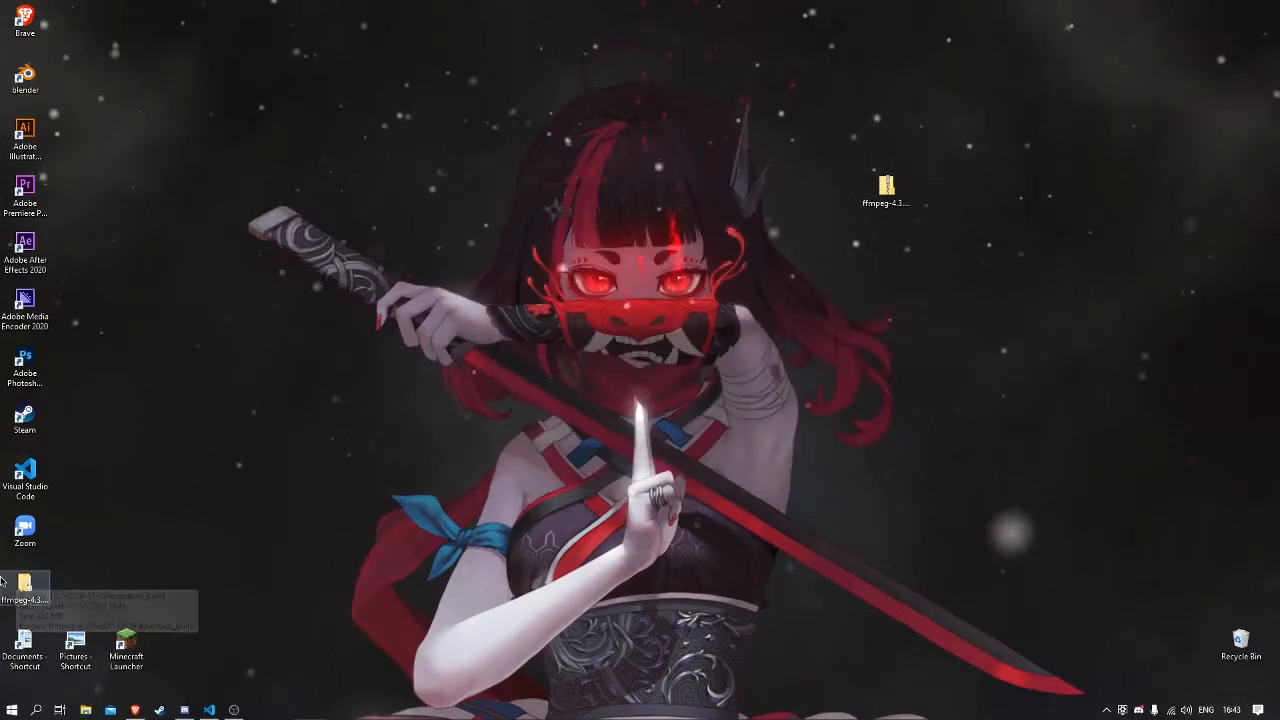
left_click_drag(25, 585, 735, 205)
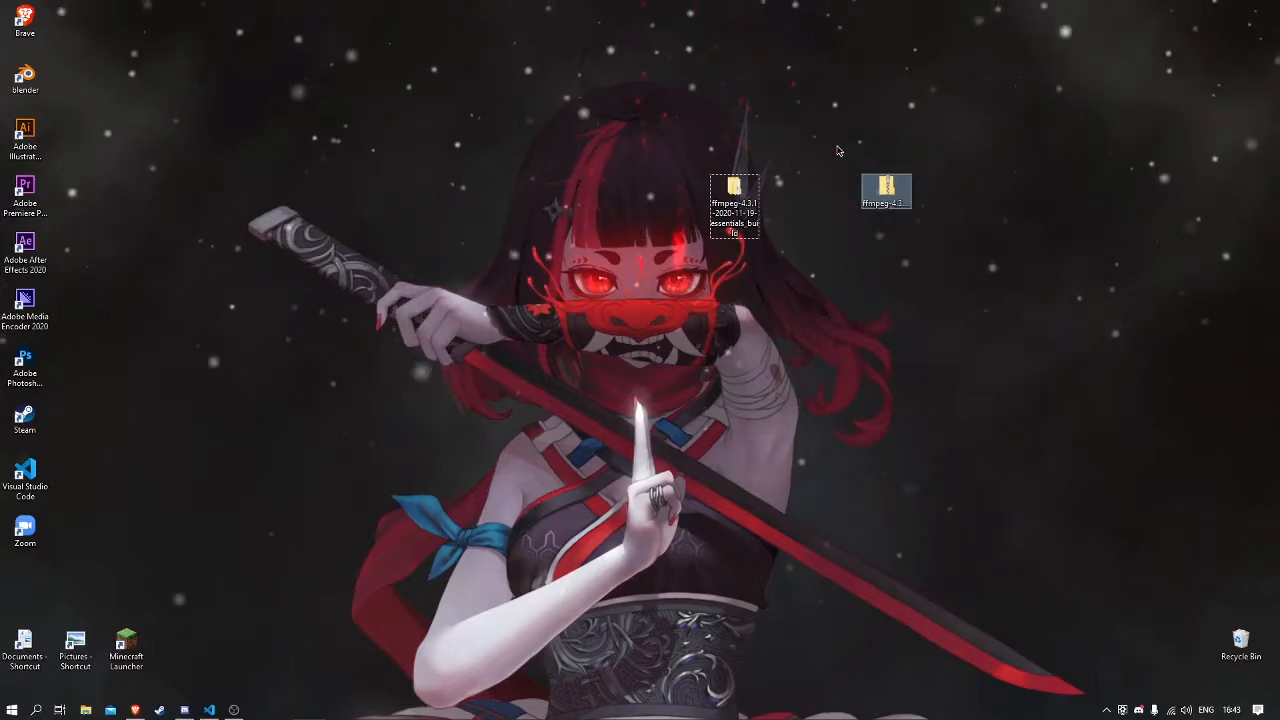
mouse_move(972, 269)
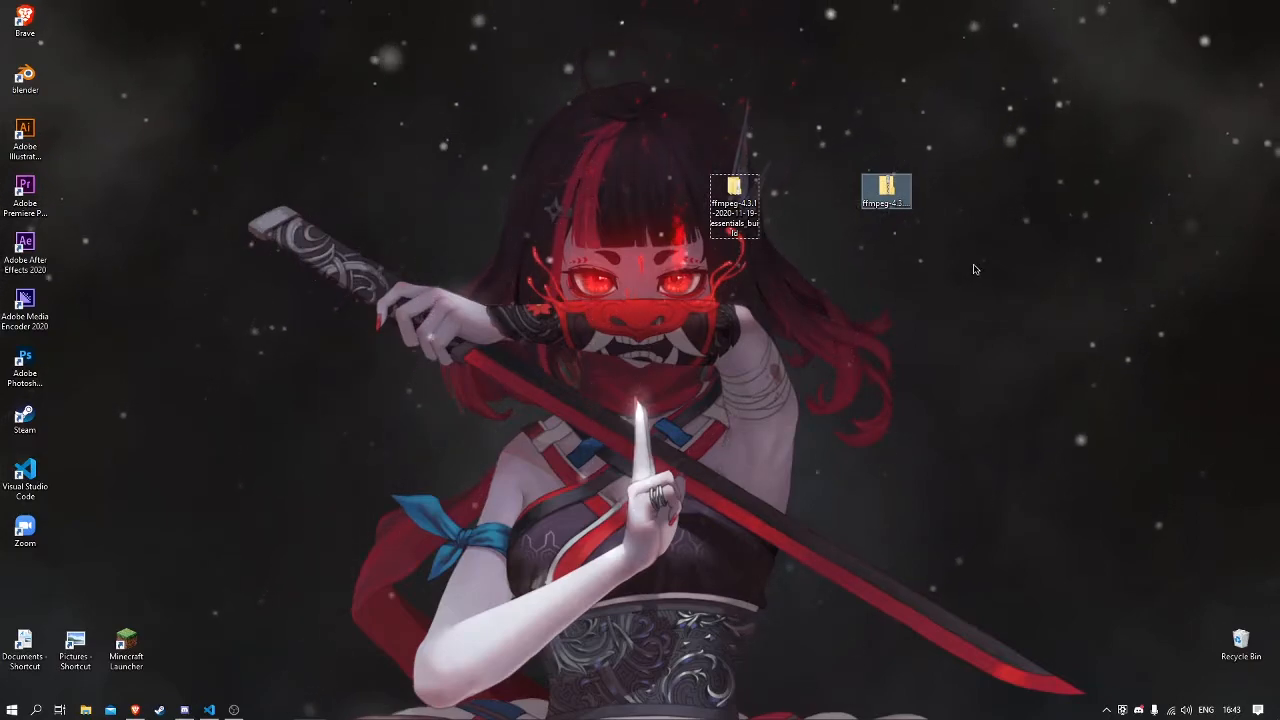
mouse_move(982, 263)
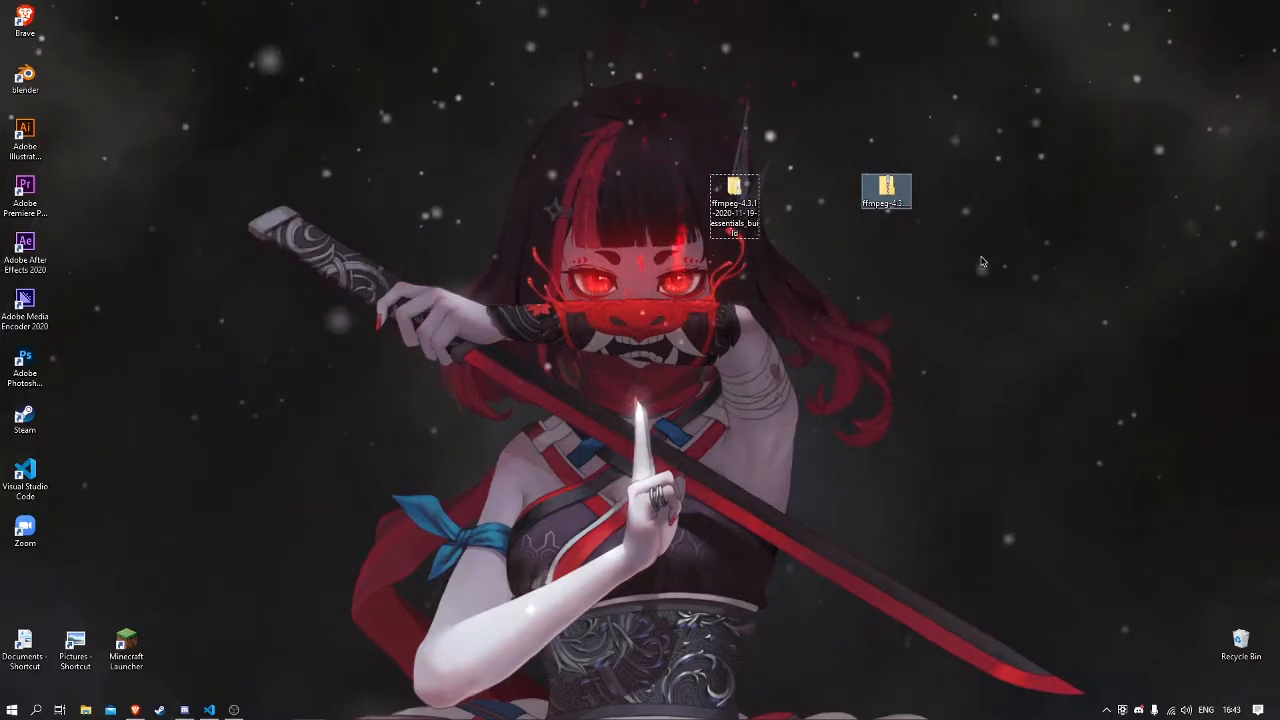
mouse_move(857, 322)
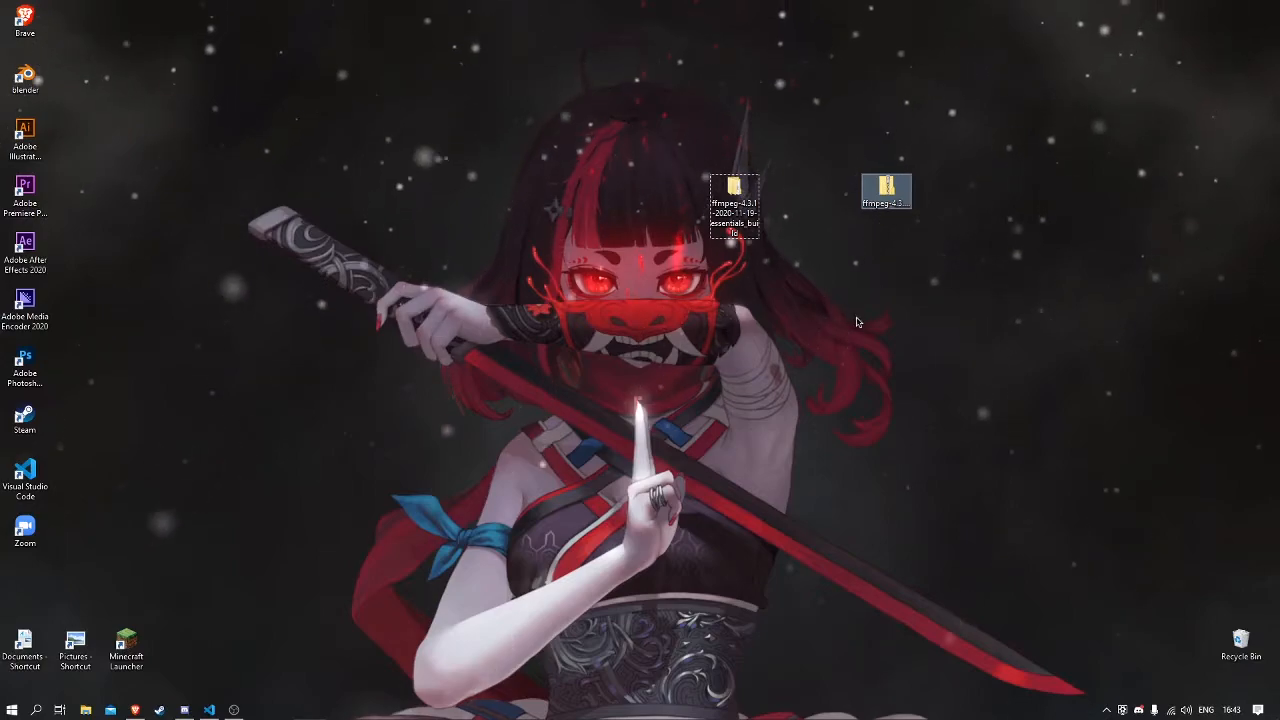
mouse_move(733, 195)
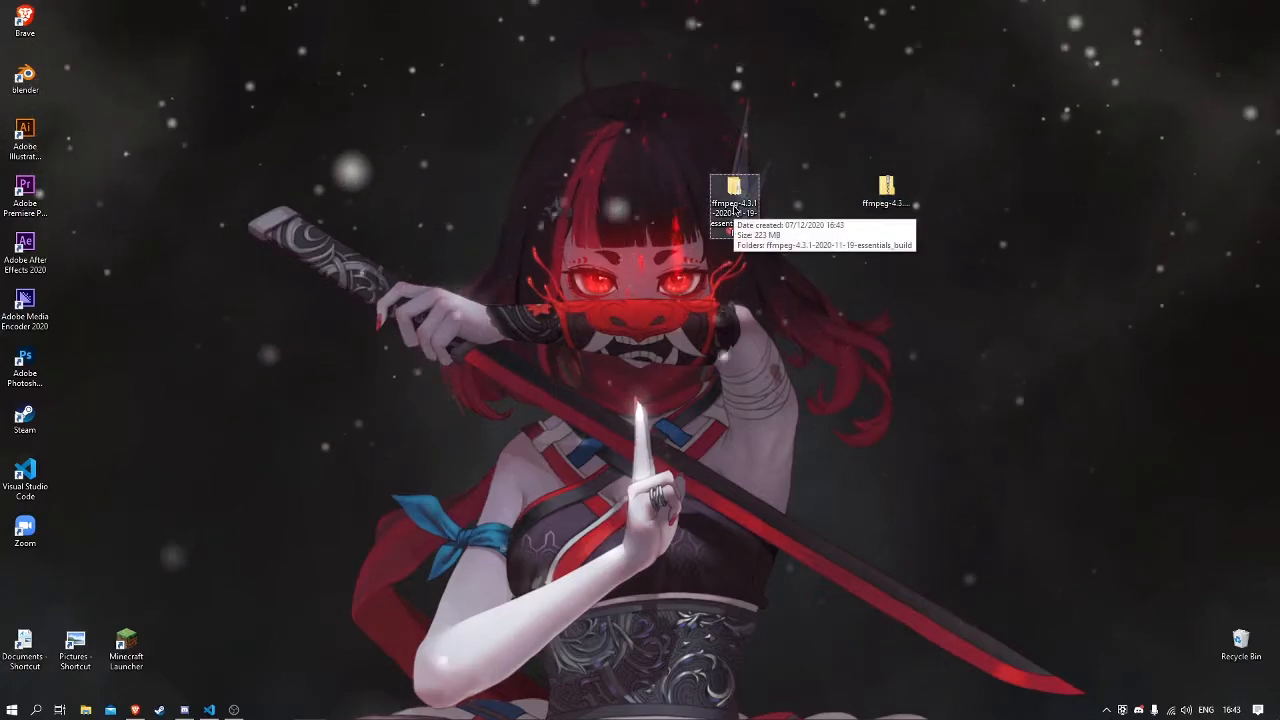
- Copy all five items from the extracted ffmpeg folder, then go to This PC's drives
double_click(730, 190)
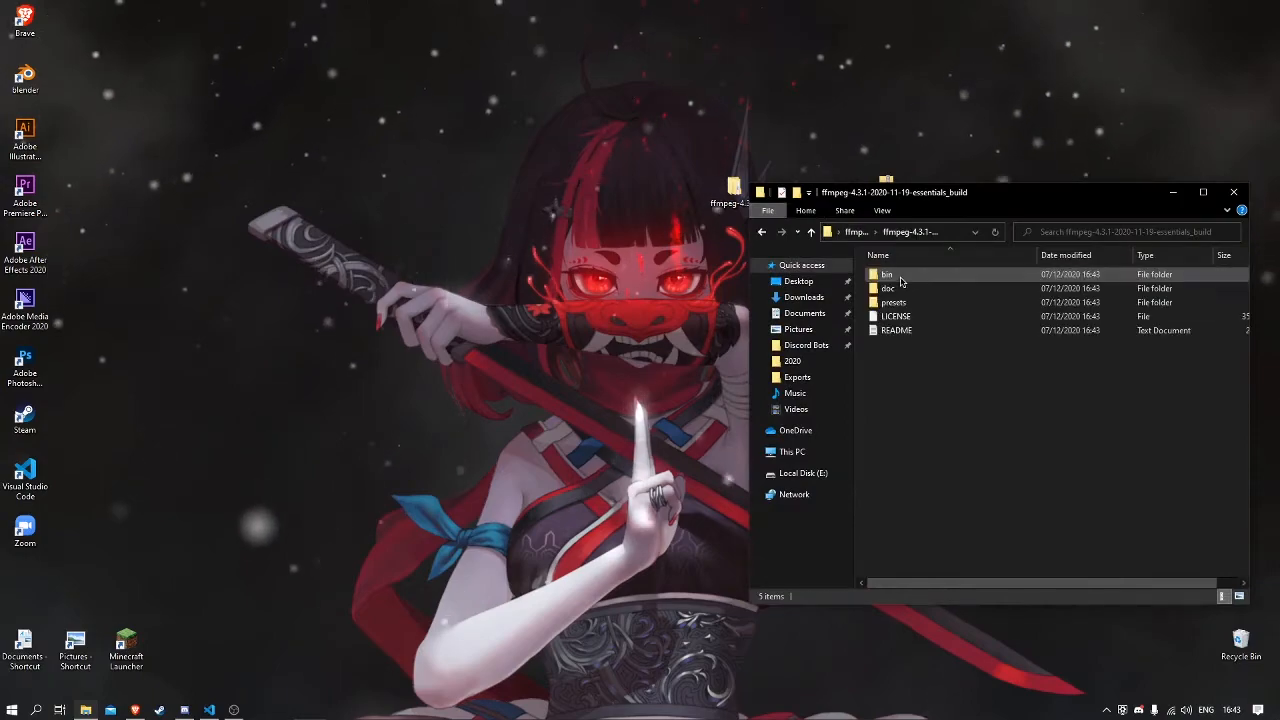
key("ctrl+a")
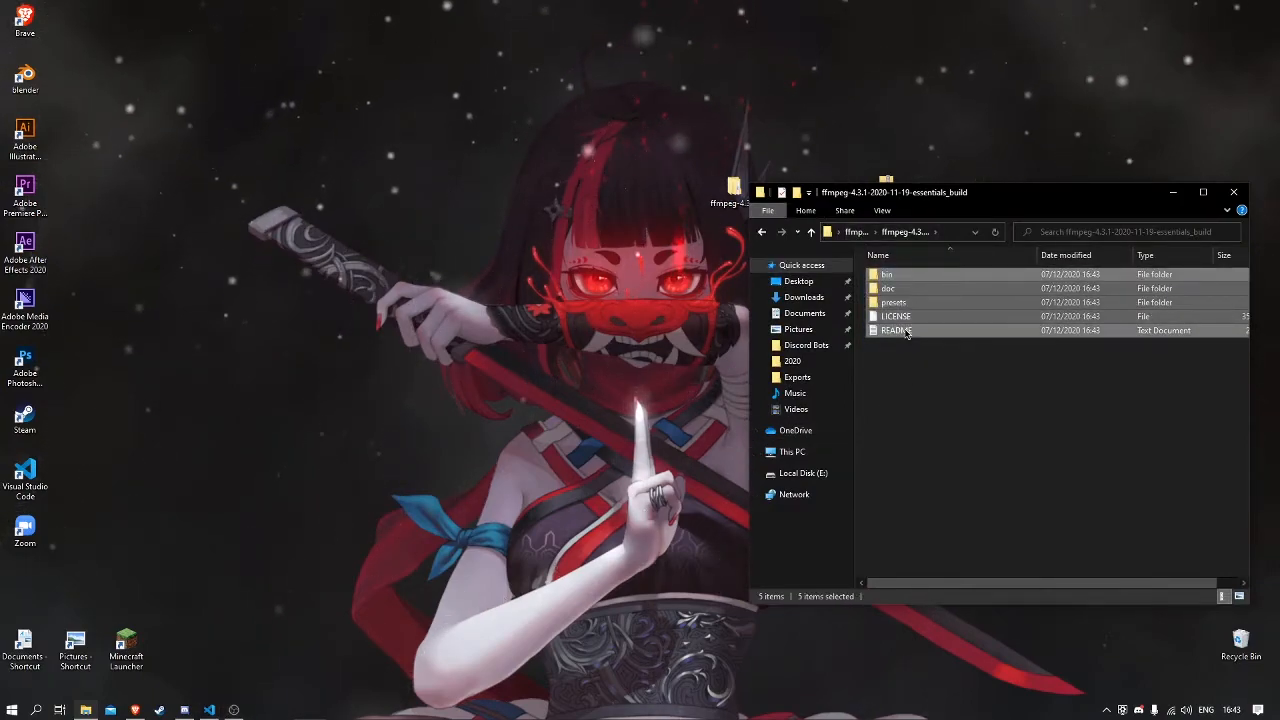
right_click(896, 330)
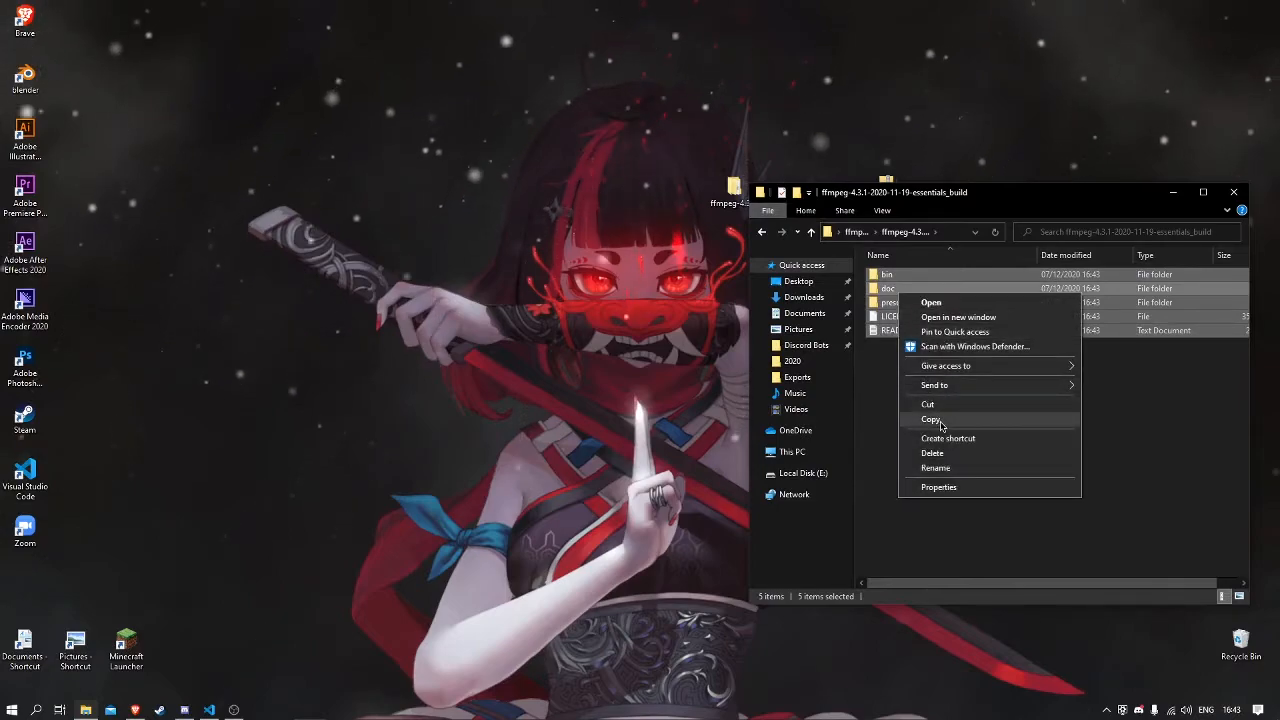
left_click(791, 451)
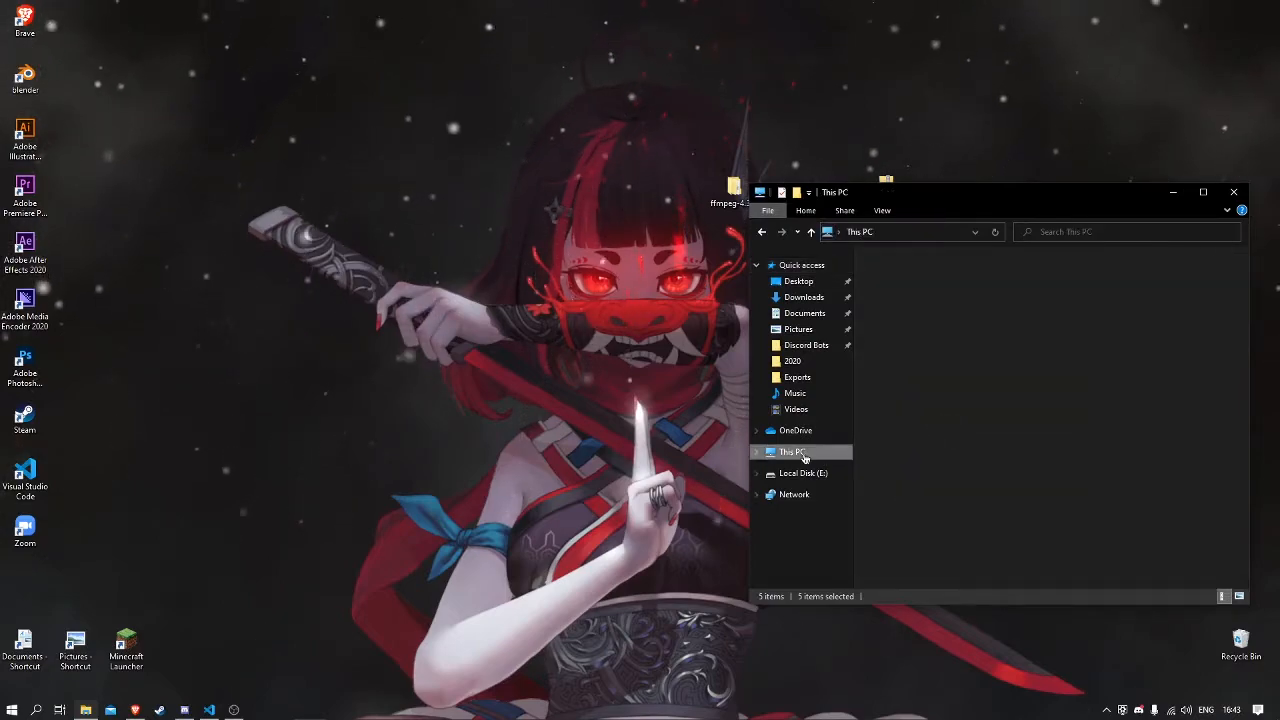
left_click(790, 452)
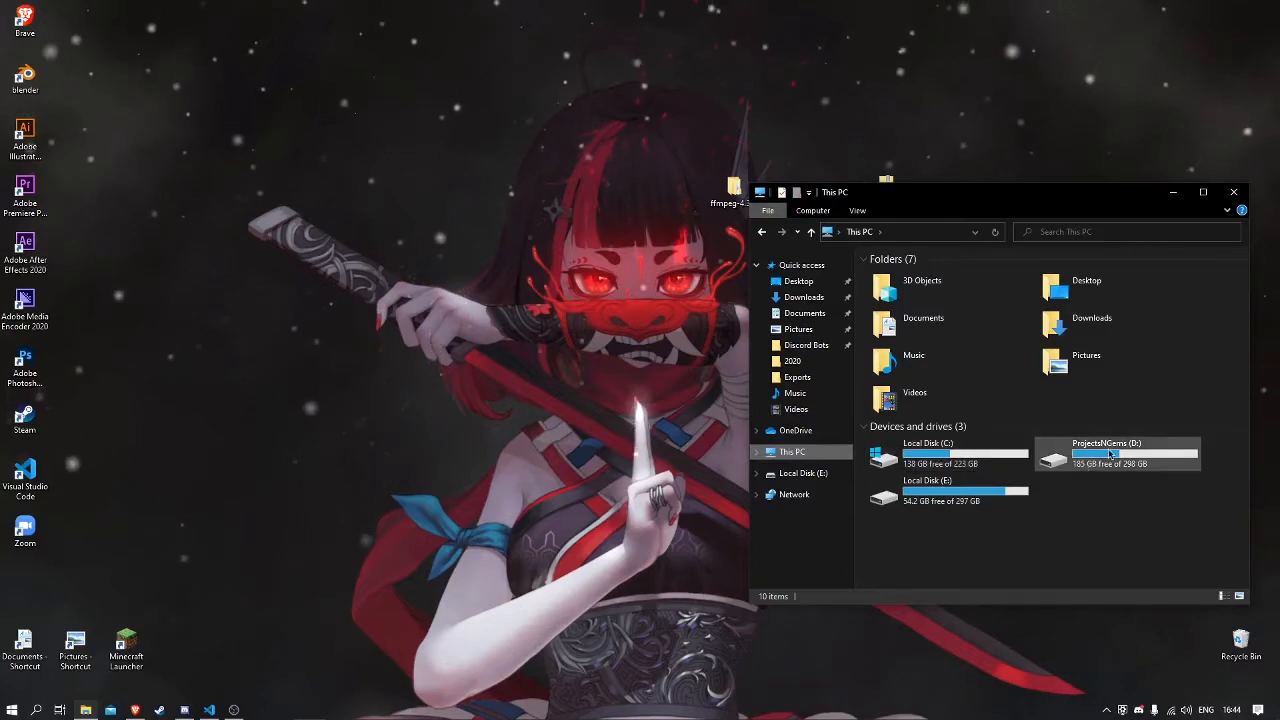
mouse_move(1110, 456)
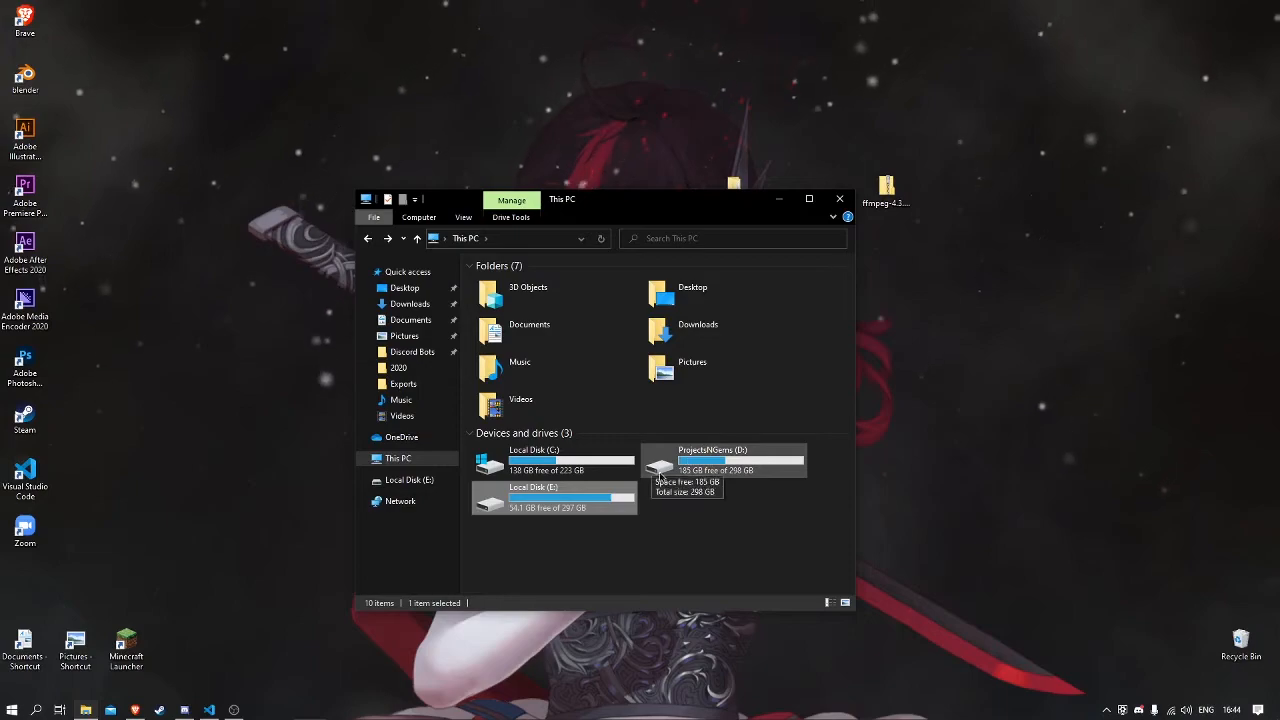
mouse_move(714, 474)
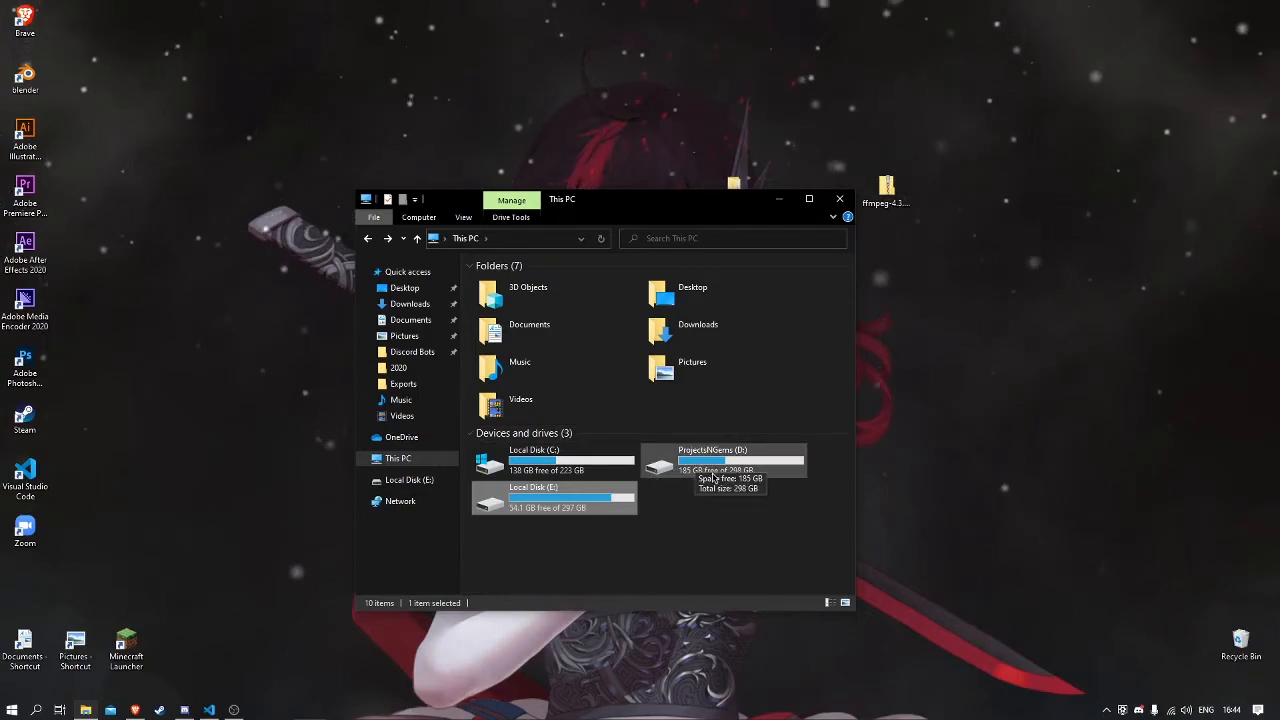
mouse_move(663, 472)
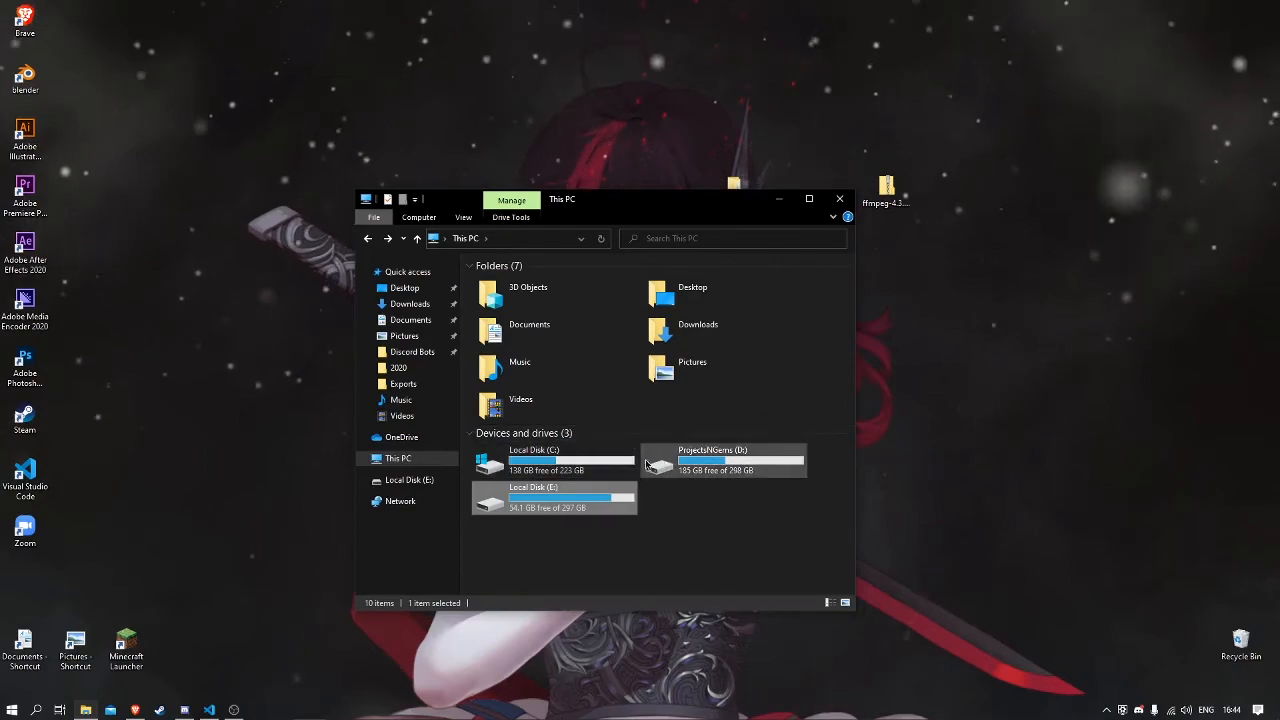
mouse_move(708, 464)
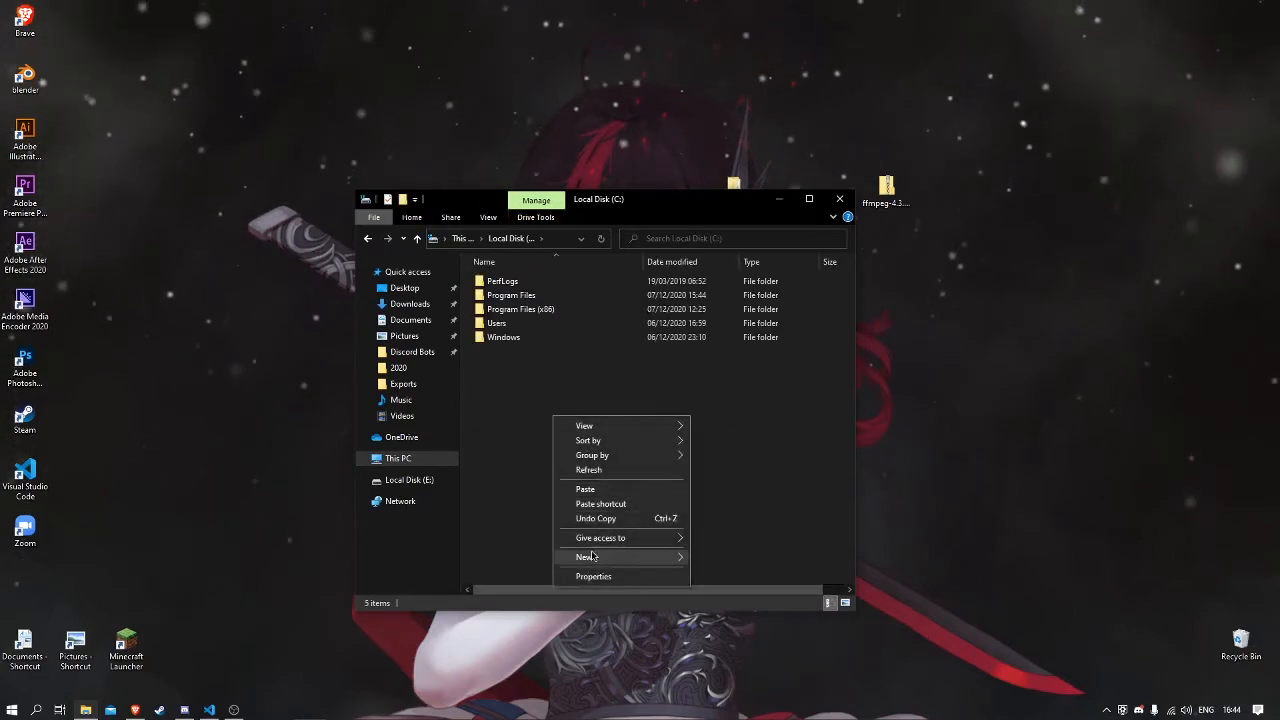
- Create an ffmpeg folder on the C: drive and paste the five copied items into it
left_click(586, 556)
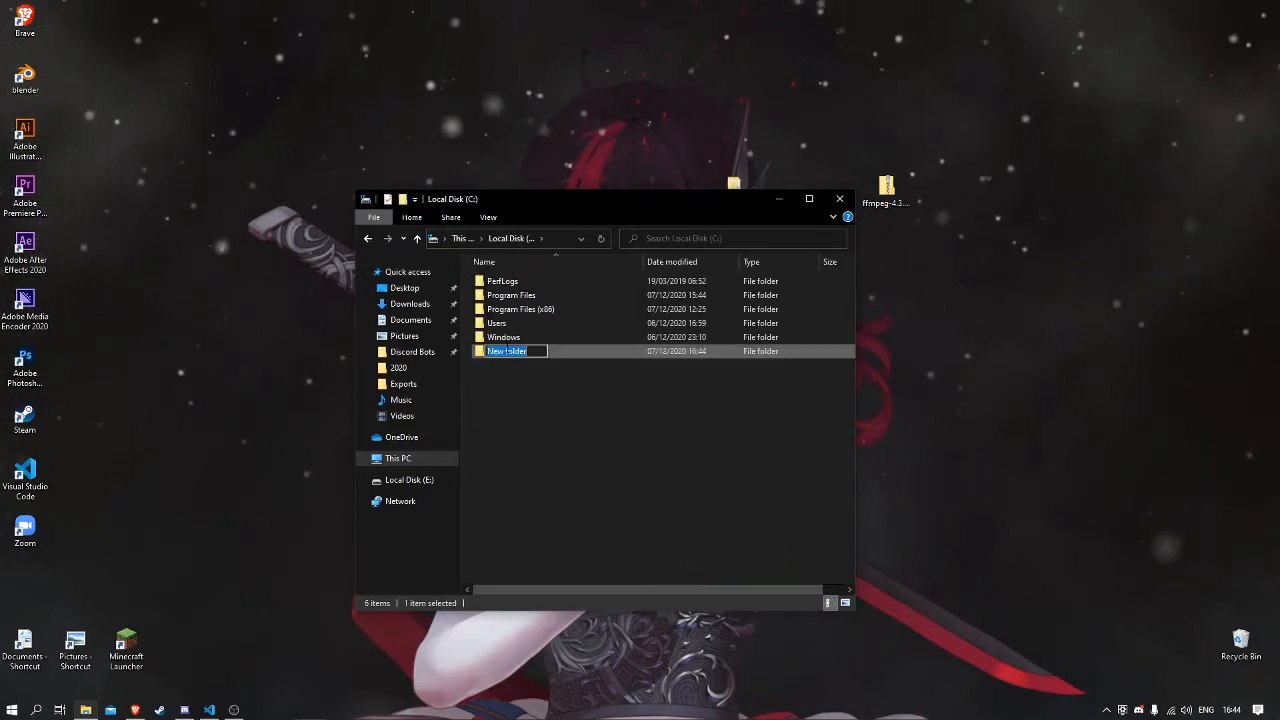
type("fmm")
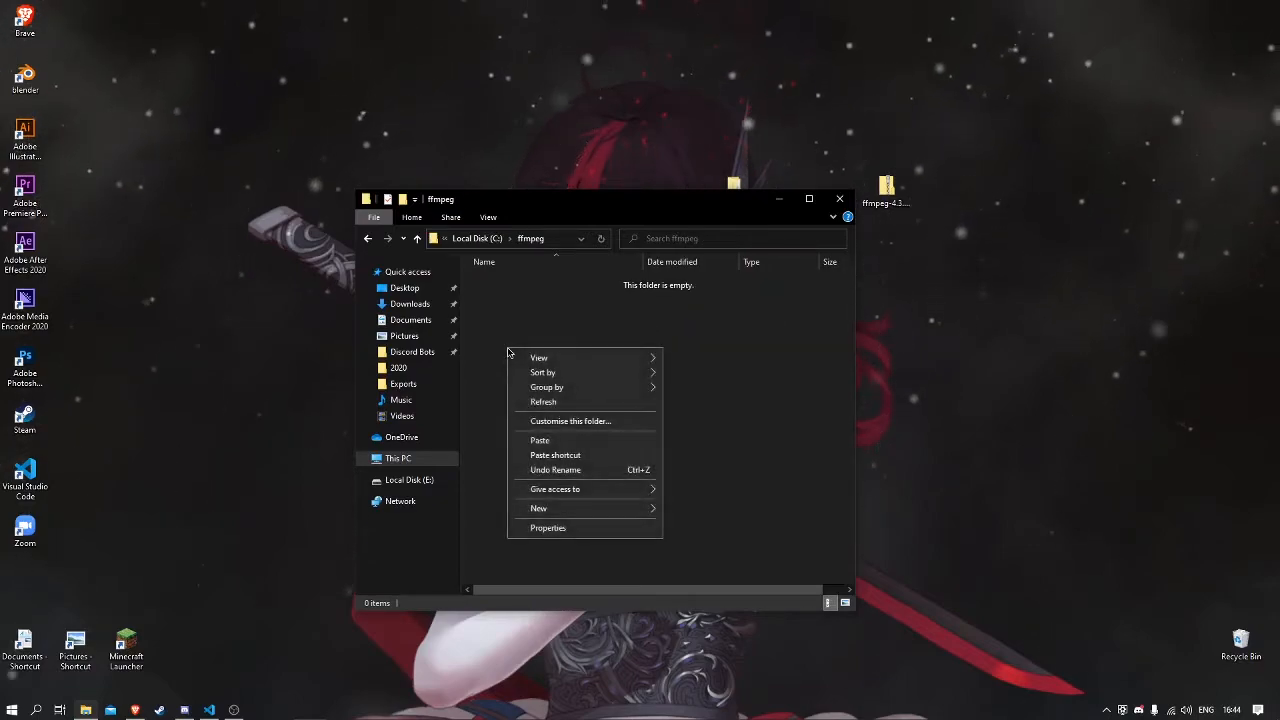
left_click(609, 447)
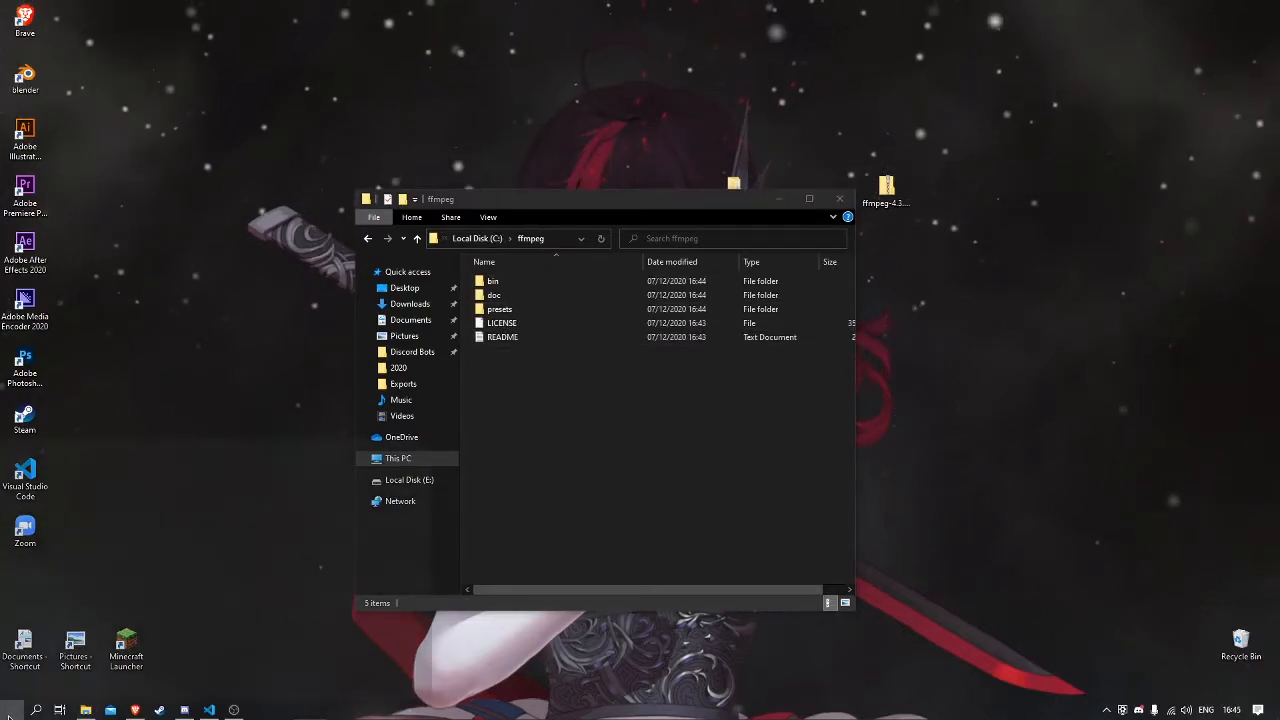
left_click(10, 706)
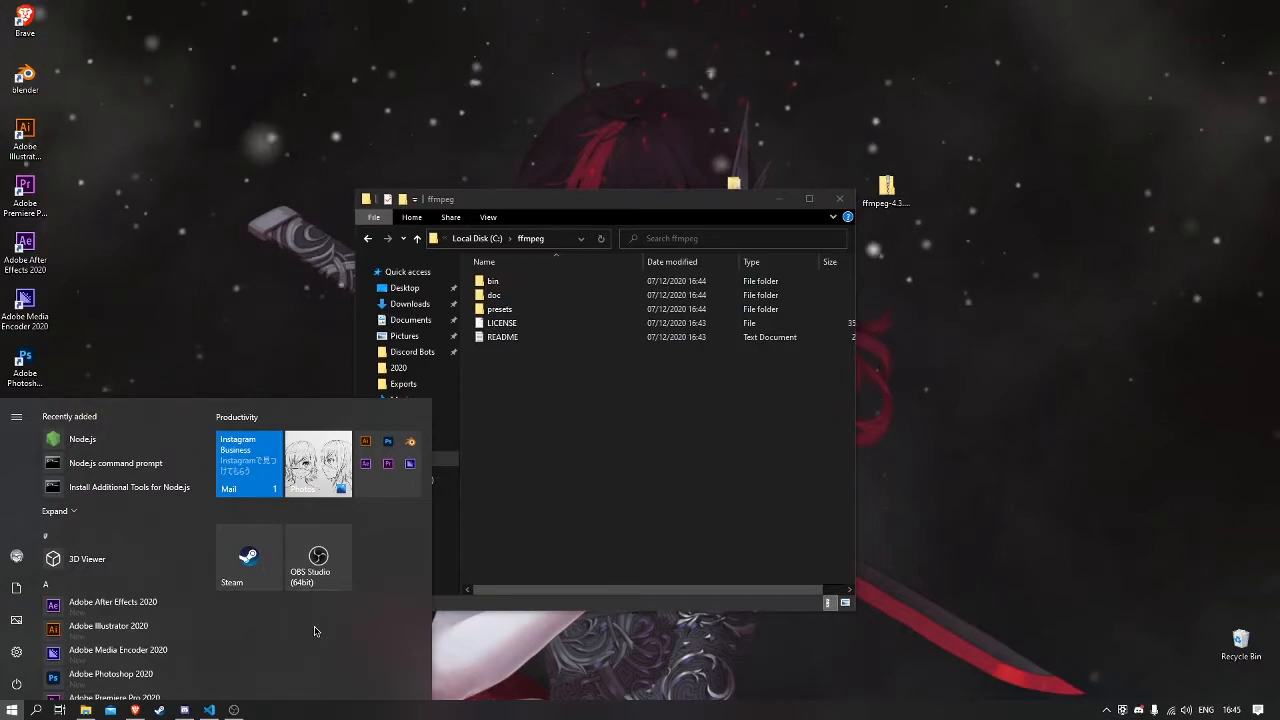
- Search 'env' to open System Properties' Environment Variables and pick the user Path variable
type("env")
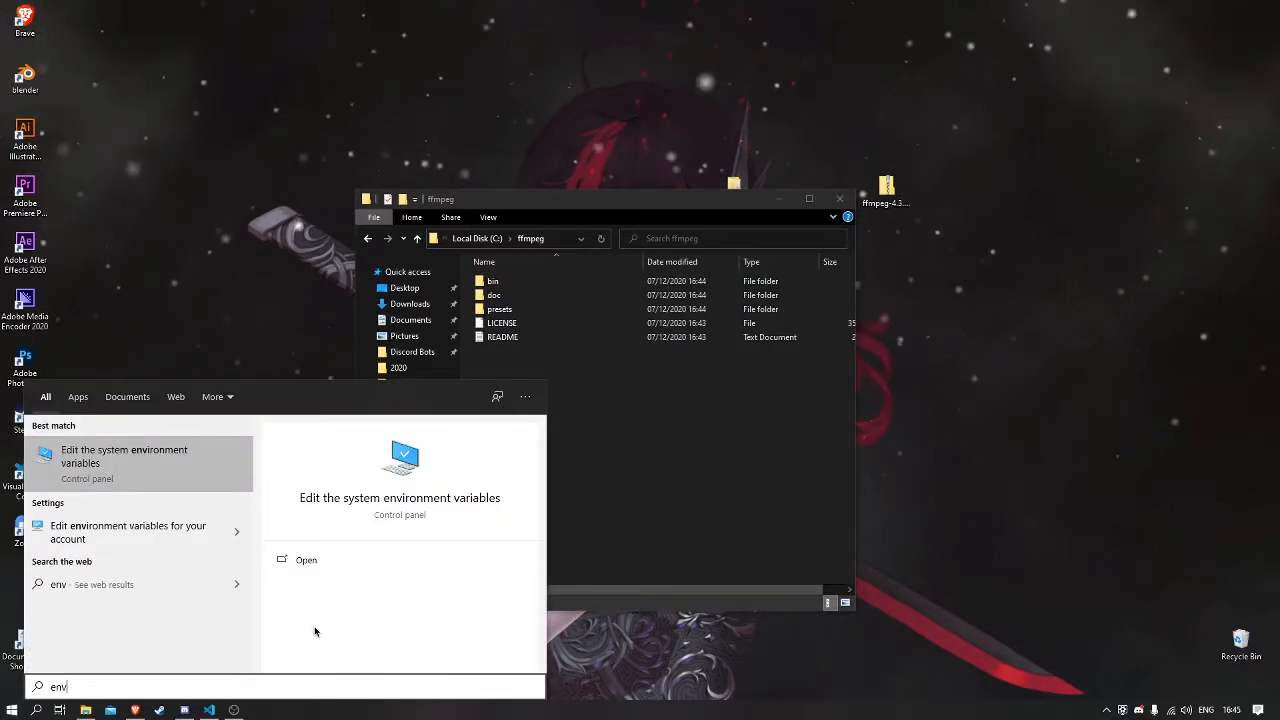
mouse_move(63, 456)
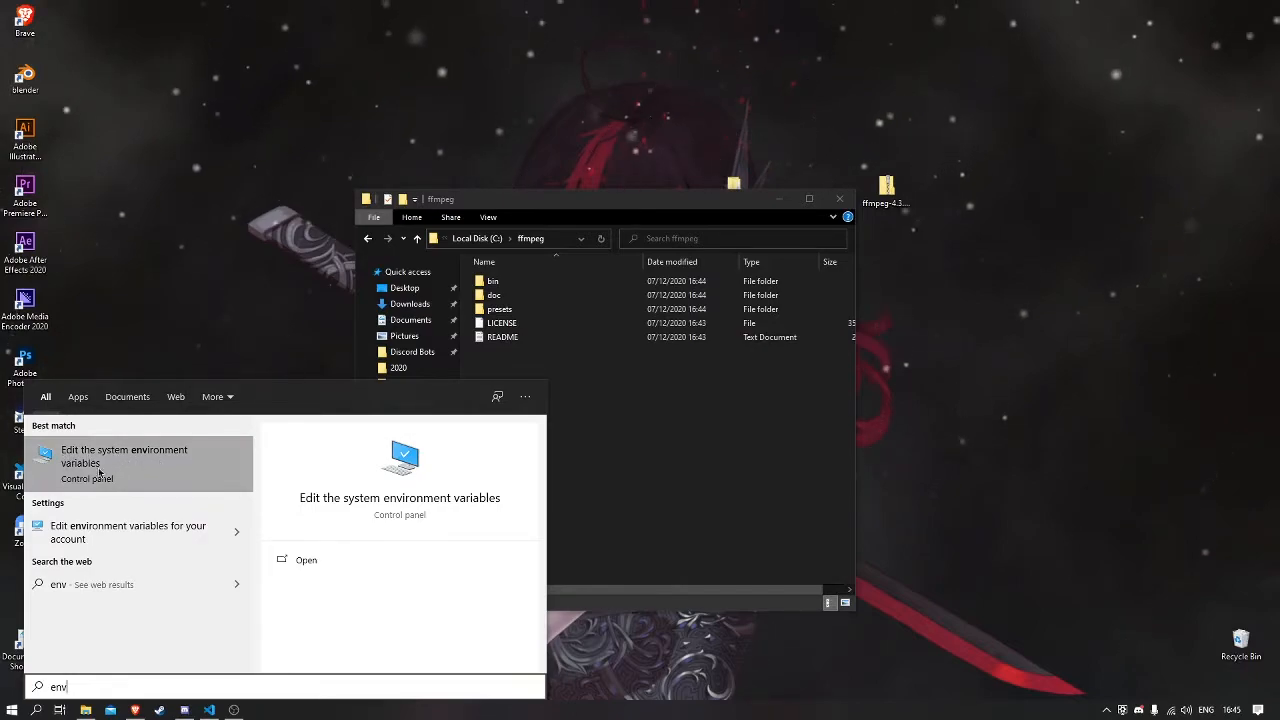
left_click(124, 456)
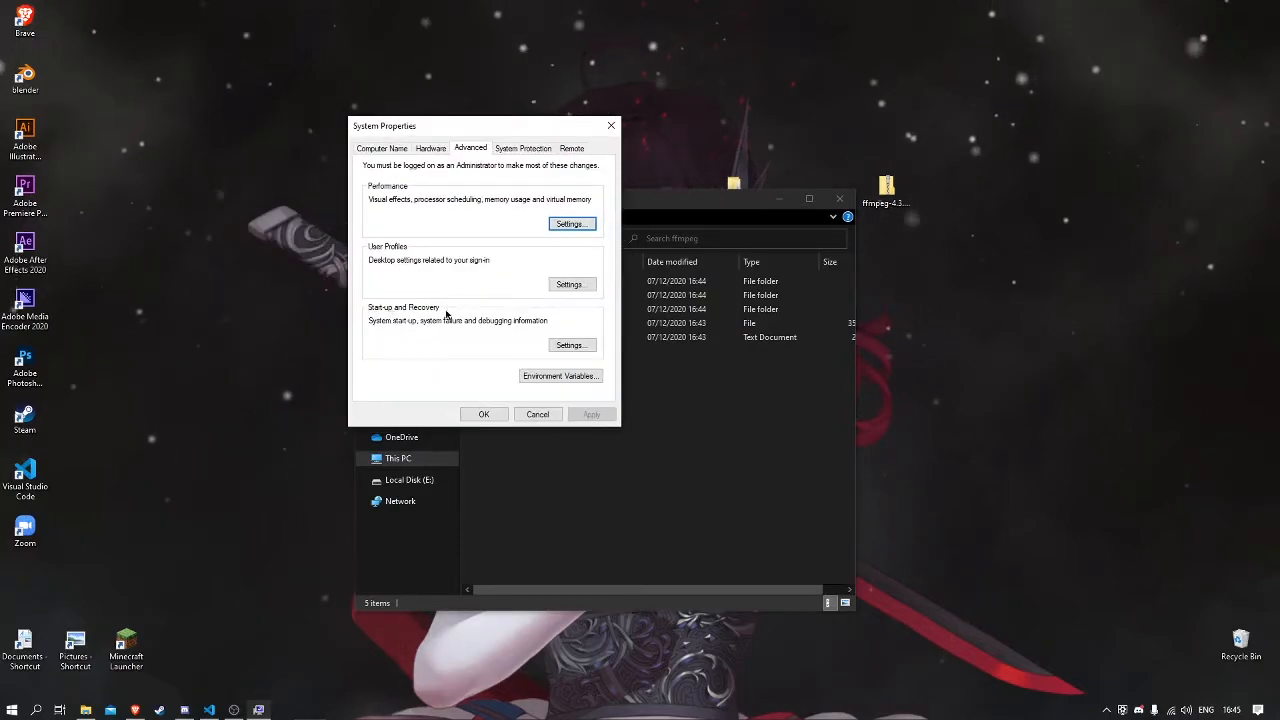
mouse_move(501, 345)
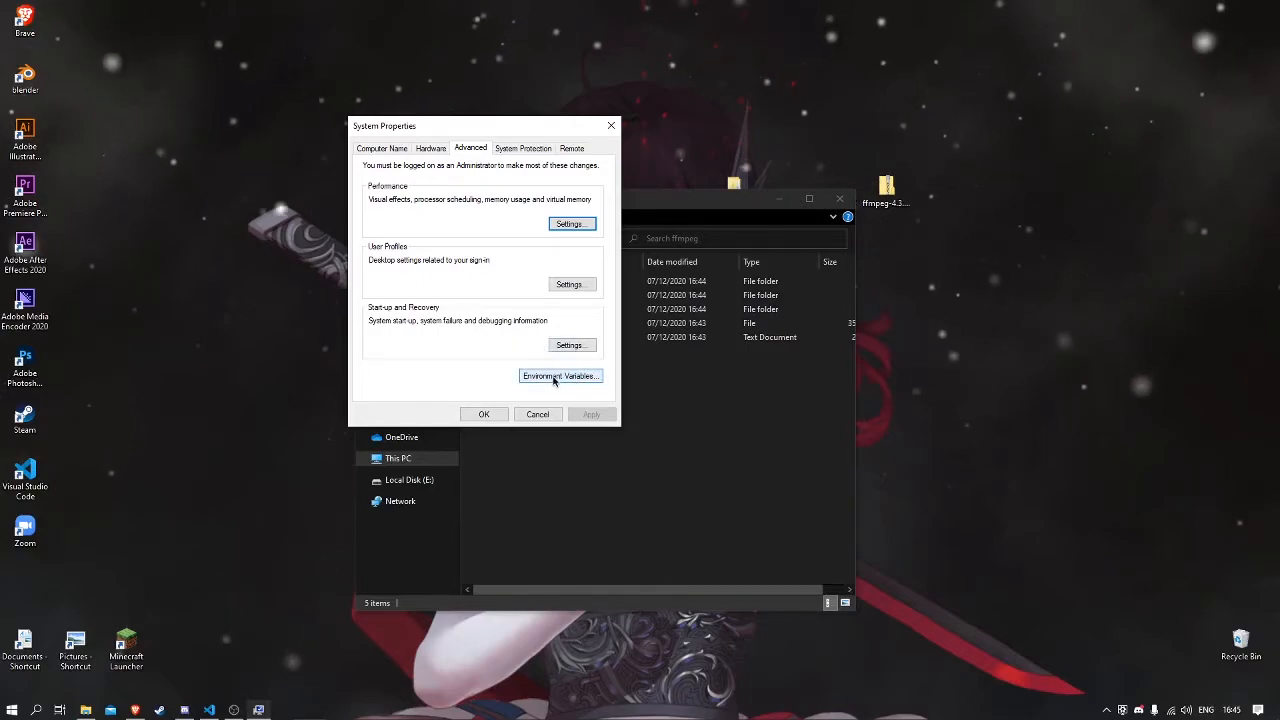
left_click(560, 376)
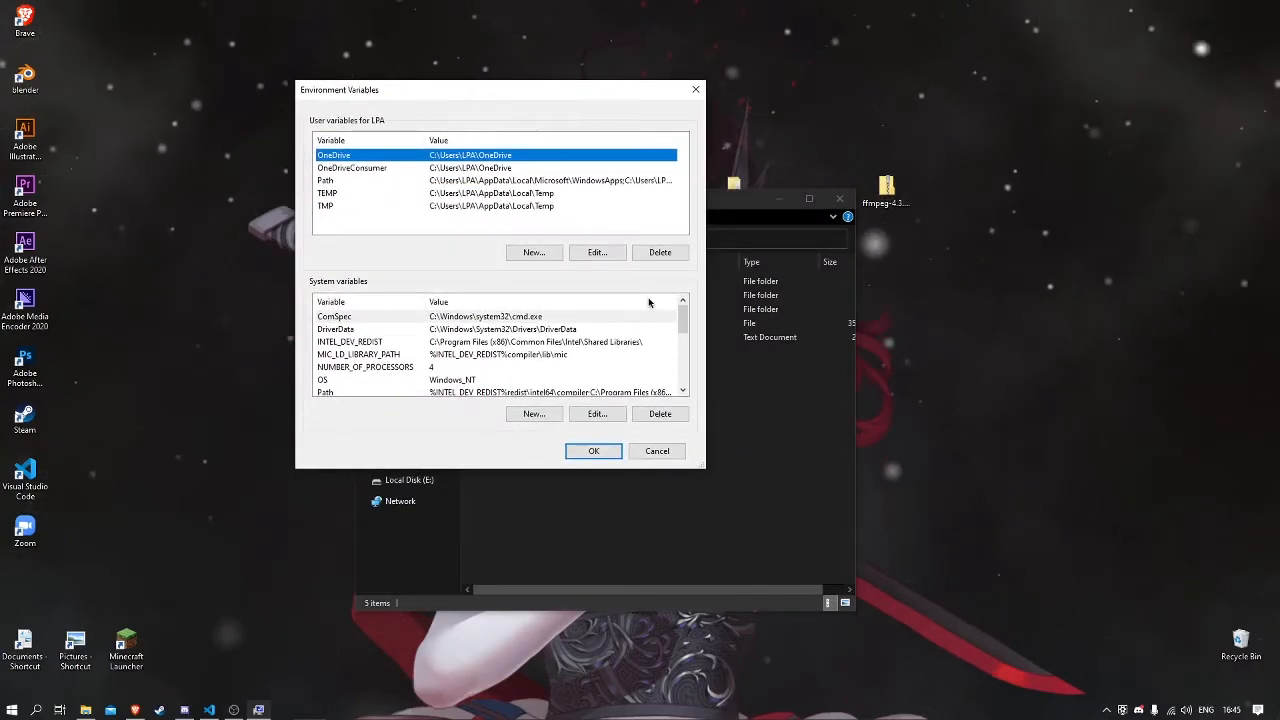
left_click(360, 180)
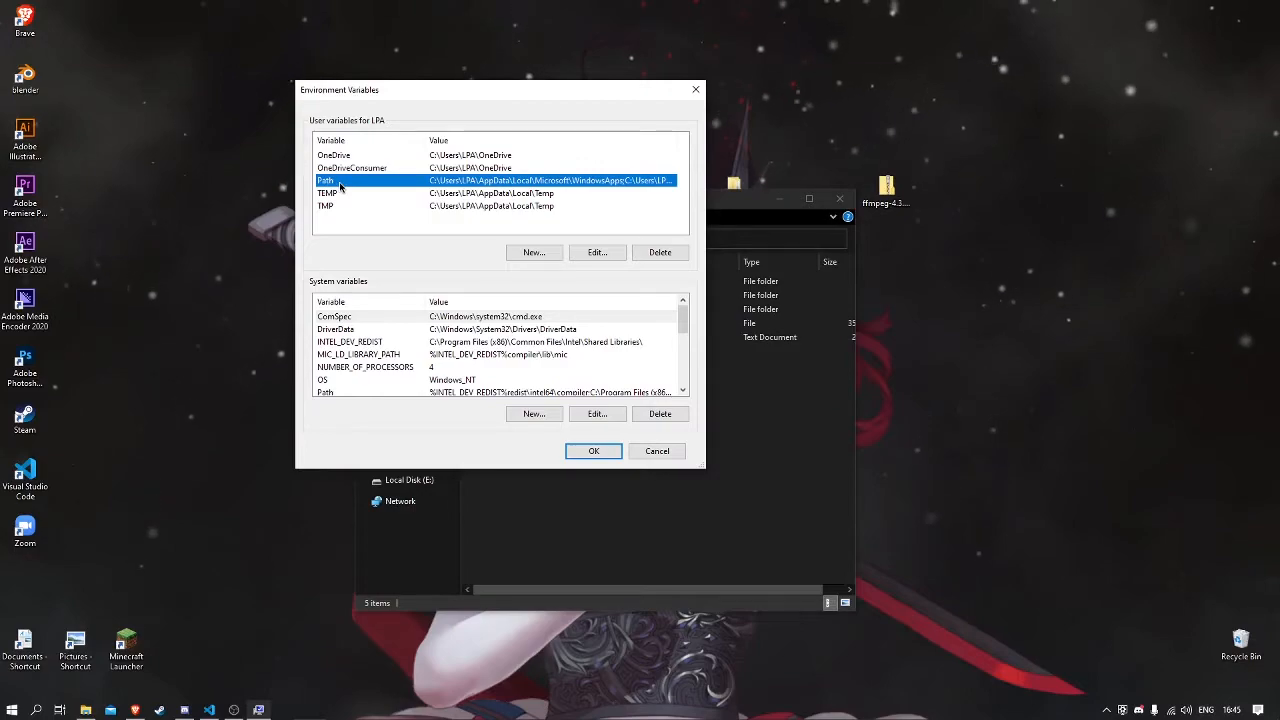
- Edit the user Path variable and select its D:\ffmpeg\bin entry
left_click(596, 252)
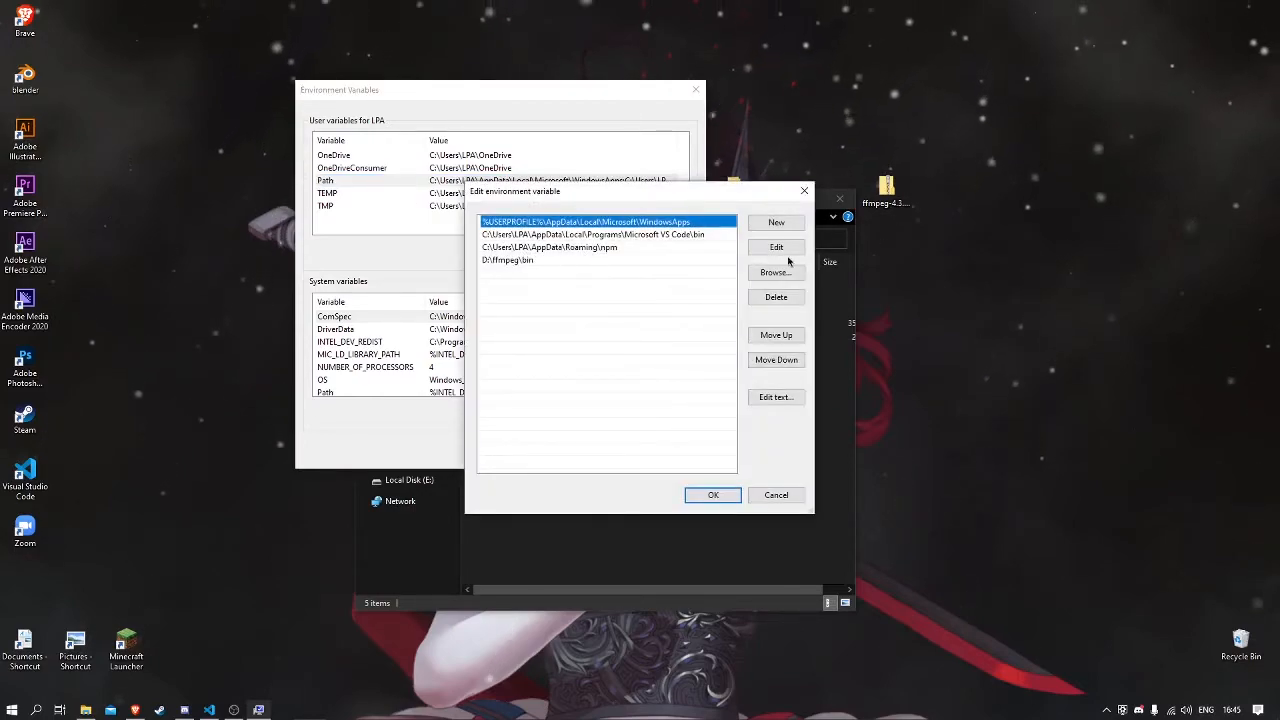
left_click(712, 495)
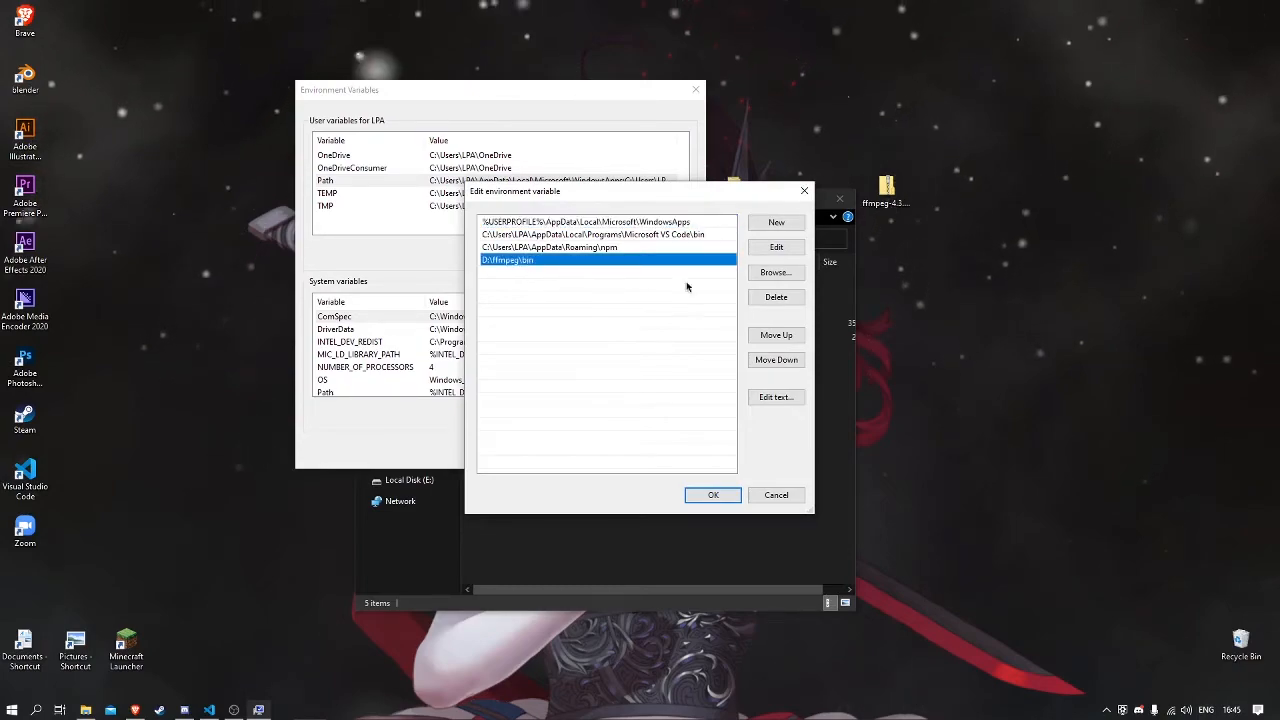
left_click(664, 324)
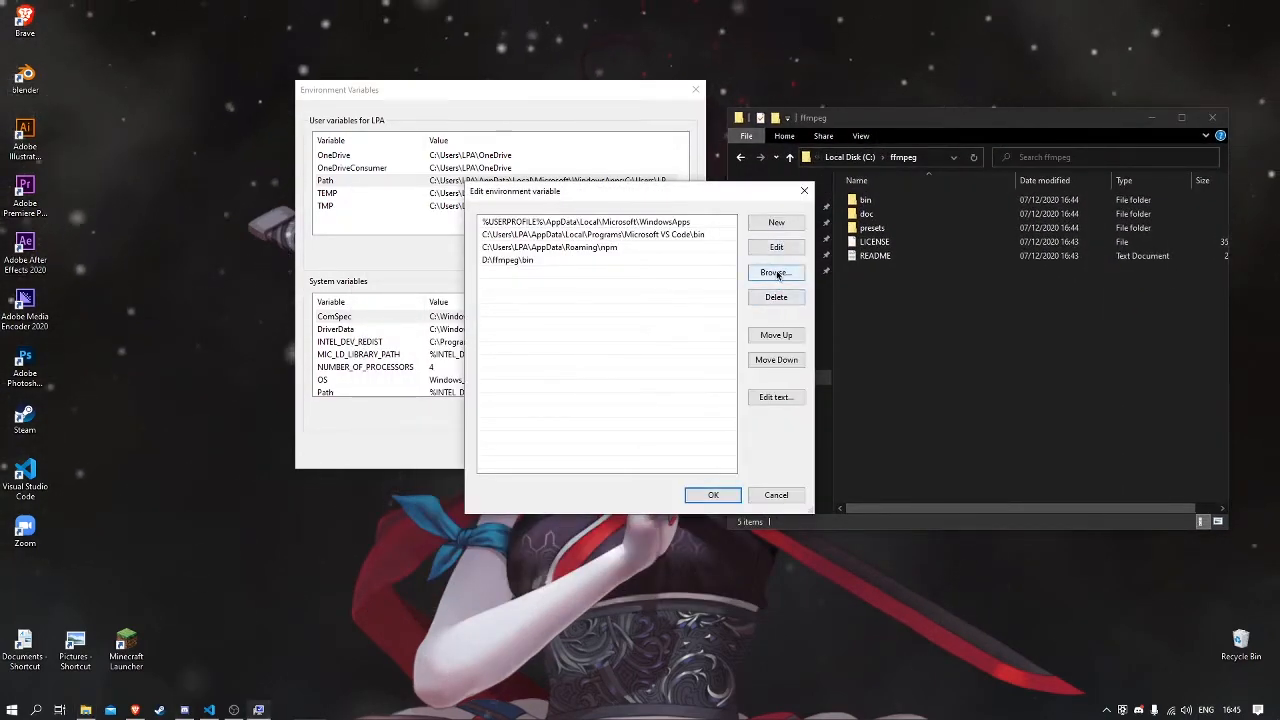
- Open the C:\ffmpeg\bin folder and copy its full address from the address bar
left_click(775, 272)
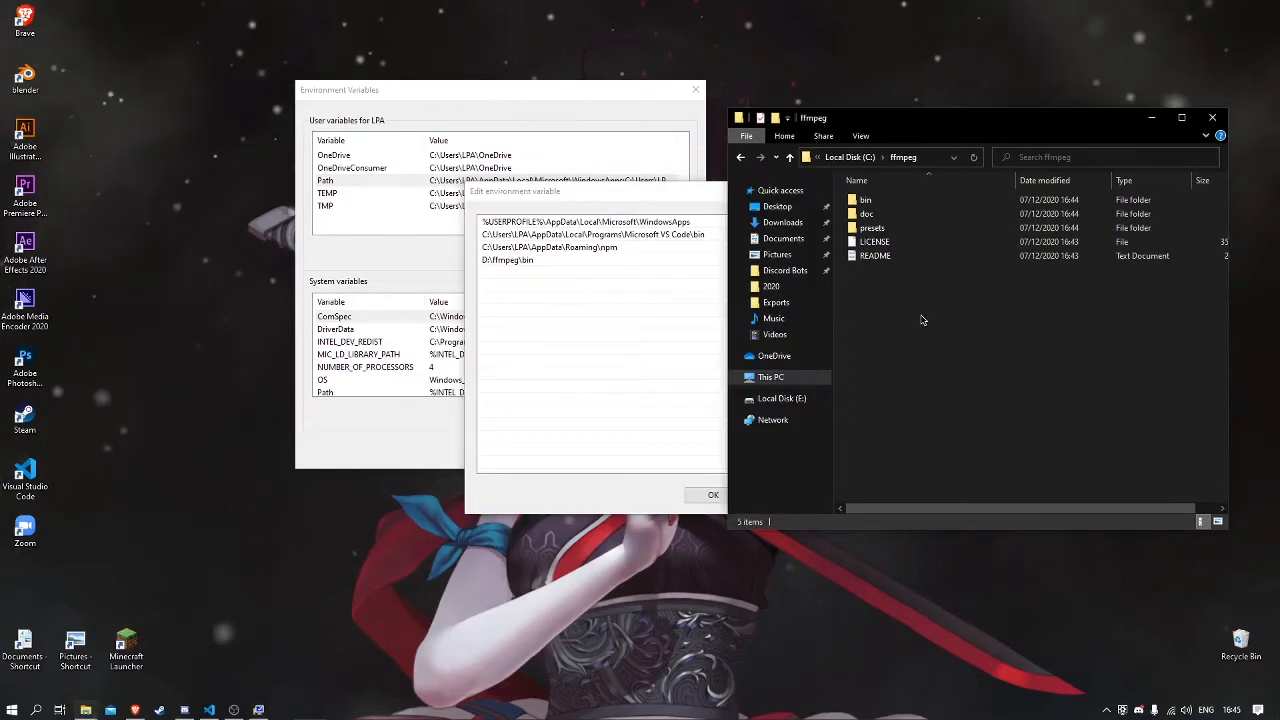
left_click(880, 157)
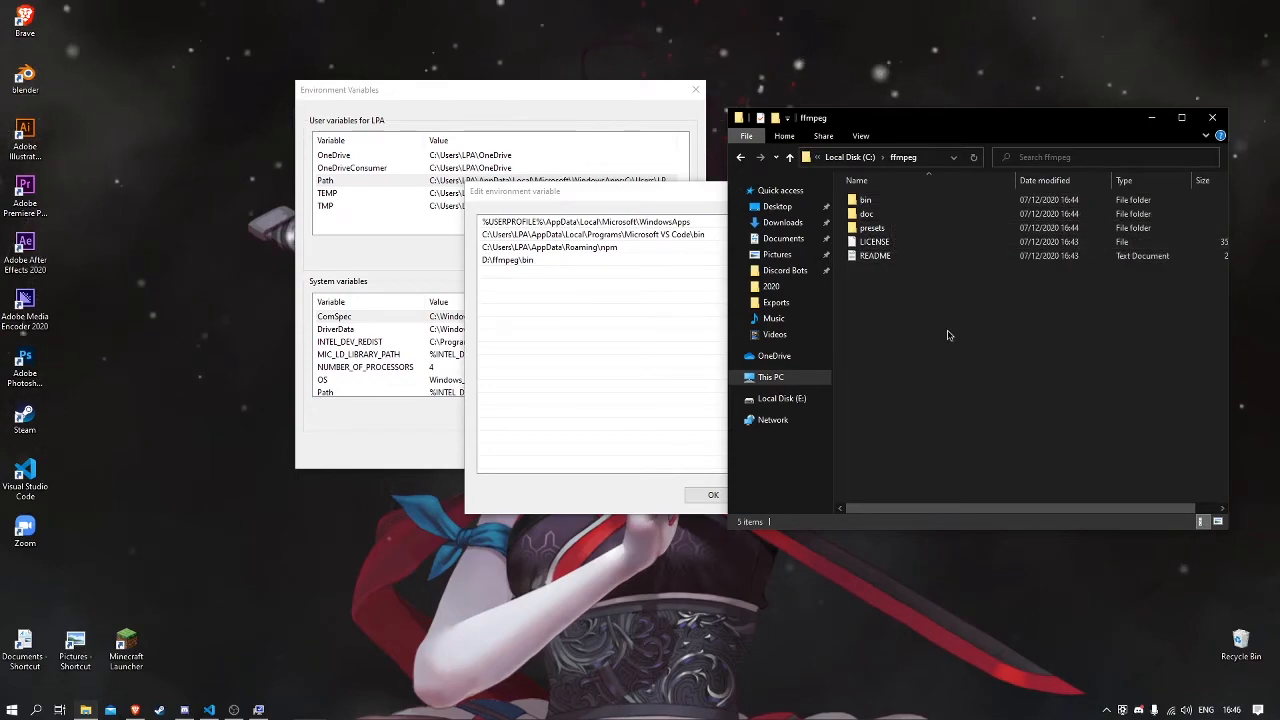
double_click(863, 199)
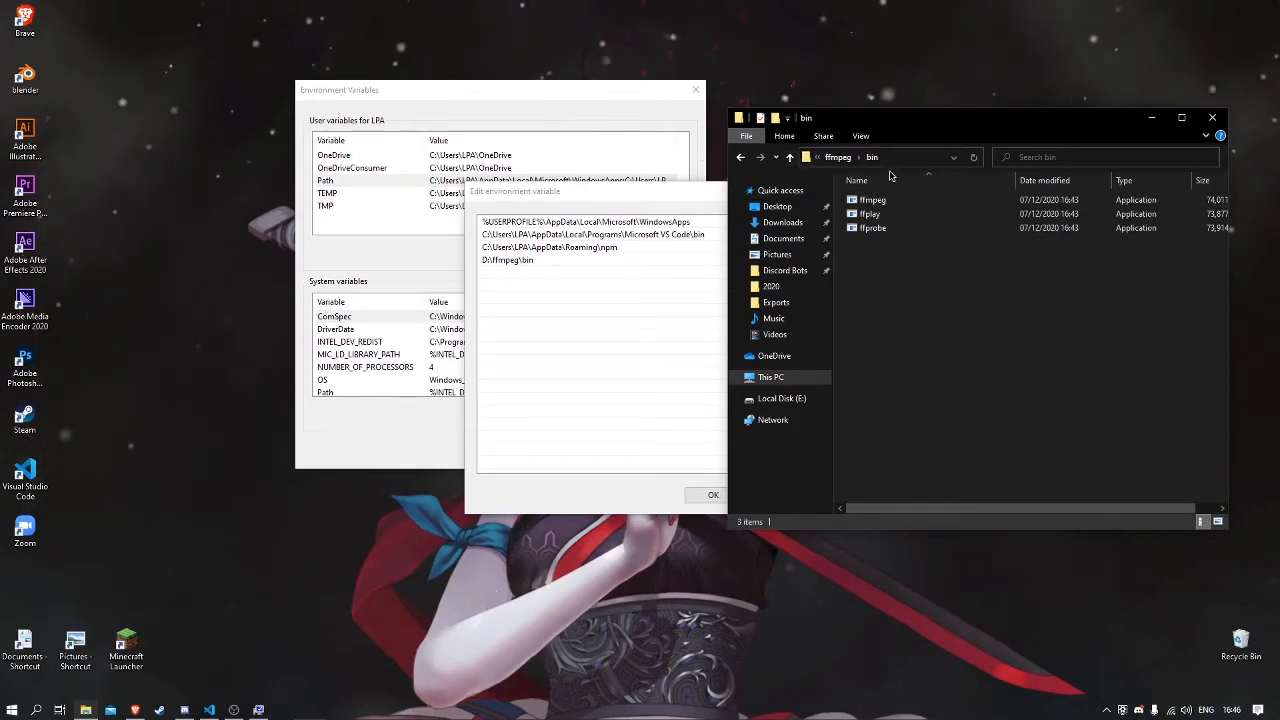
right_click(920, 157)
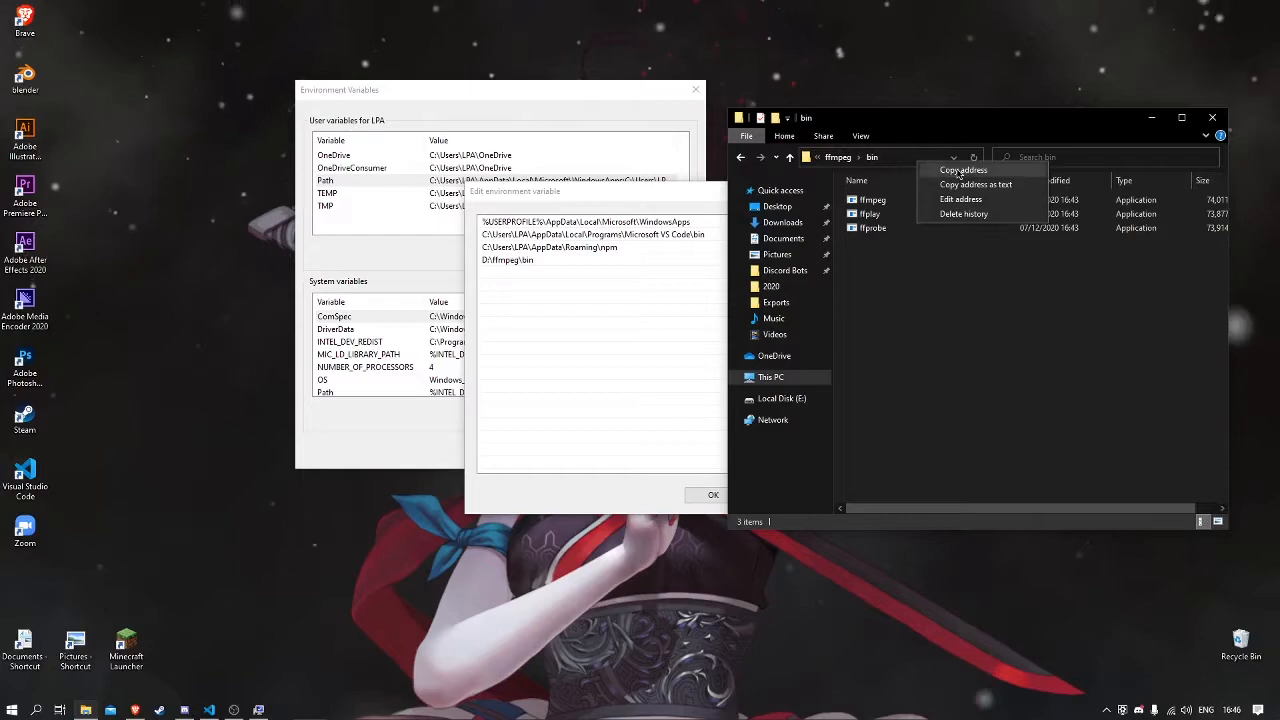
left_click(963, 169)
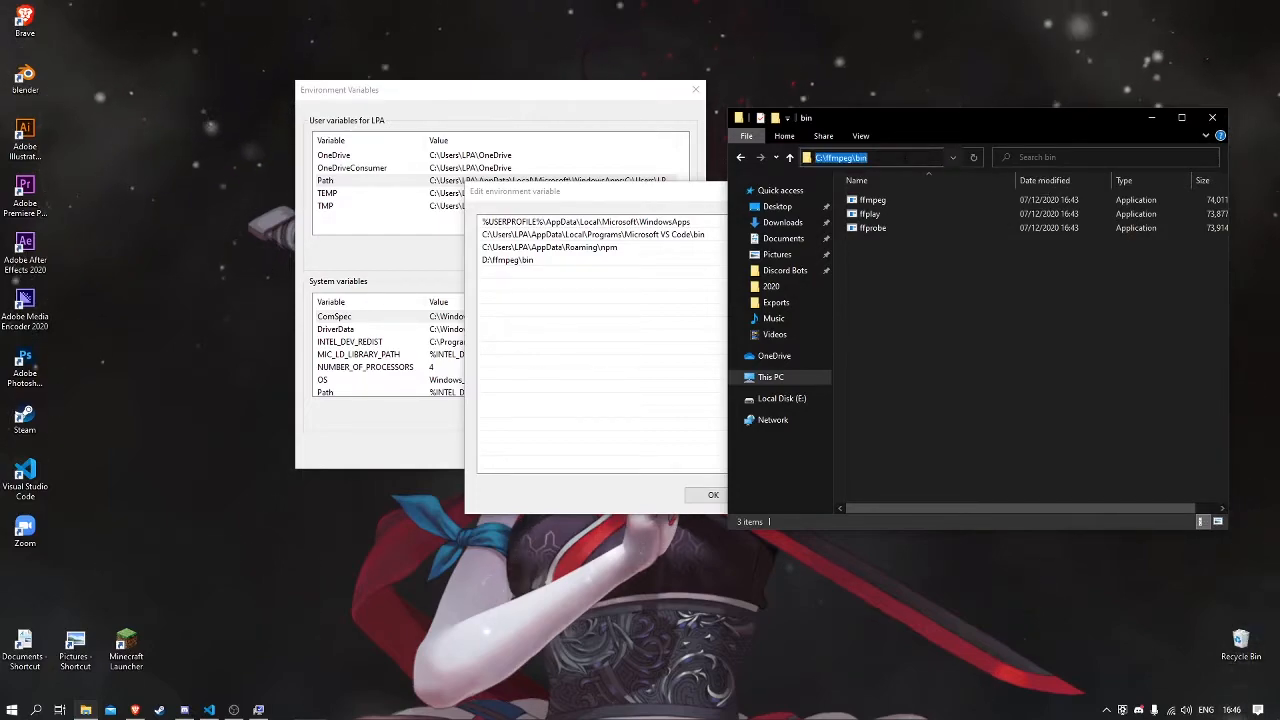
mouse_move(888, 167)
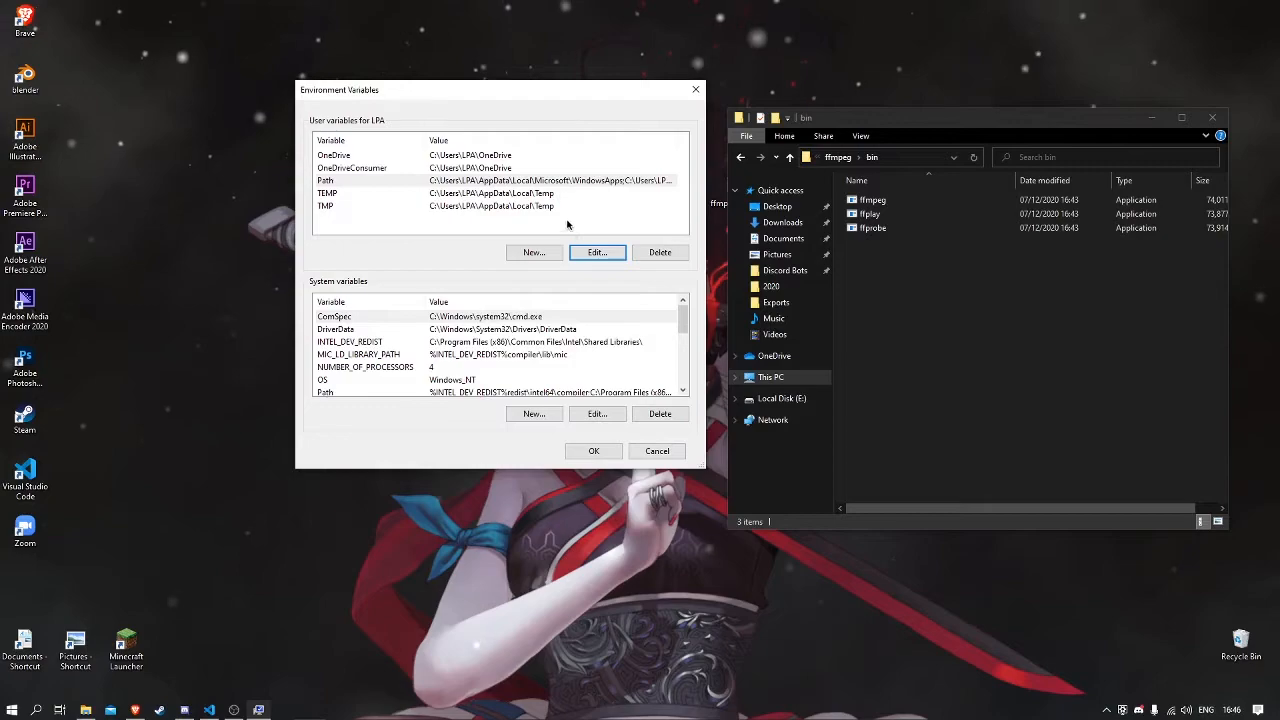
- Add C:\ffmpeg\bin to the user Path by browsing to the bin folder
left_click(597, 252)
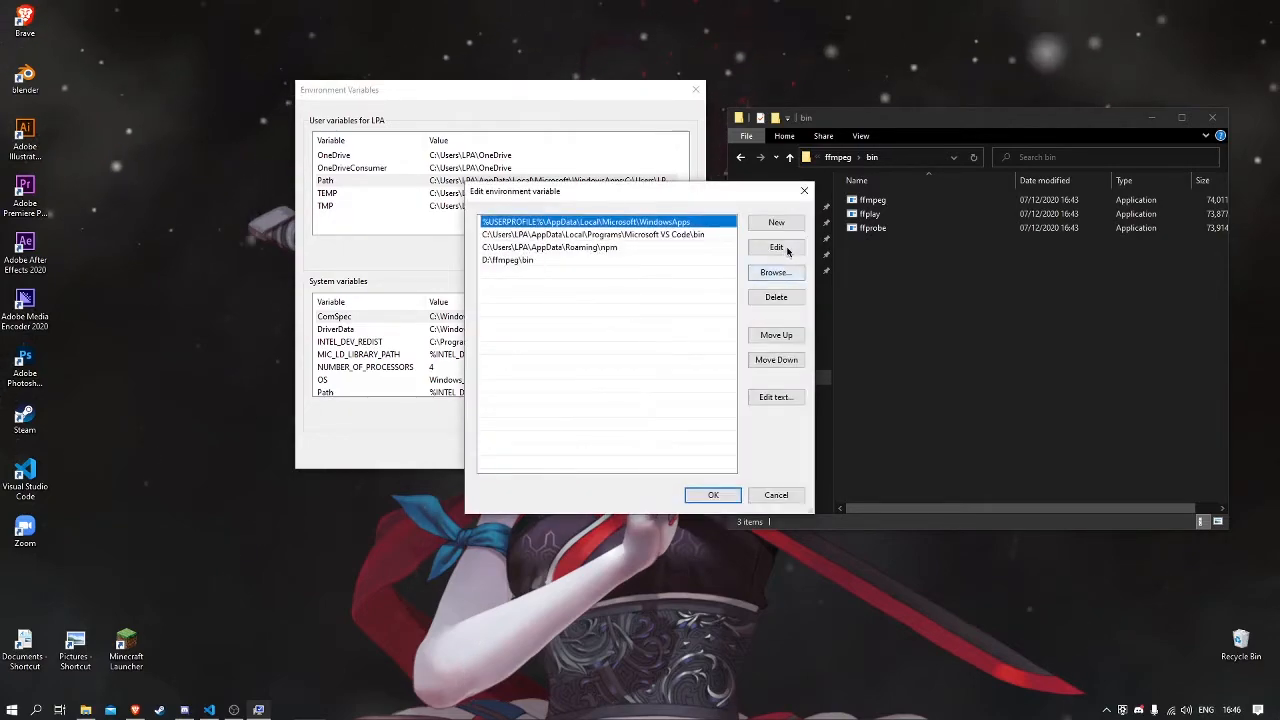
left_click(775, 272)
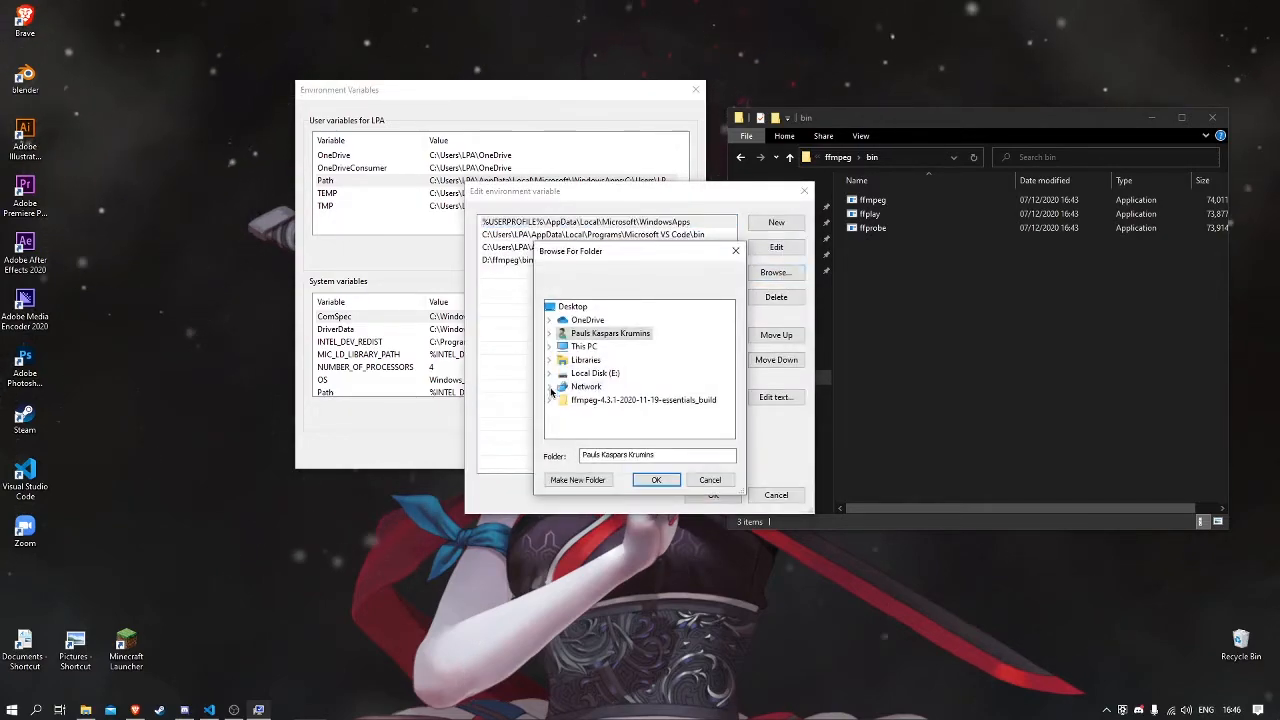
scroll("down", 3)
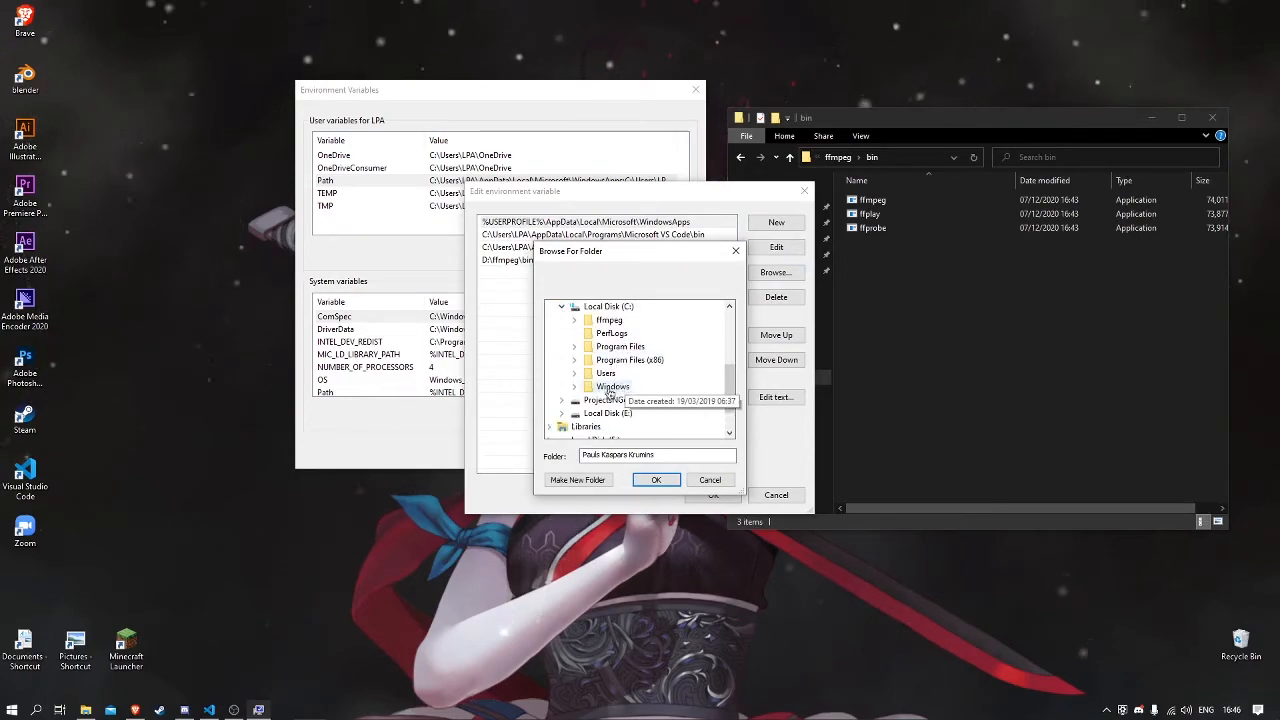
mouse_move(627, 324)
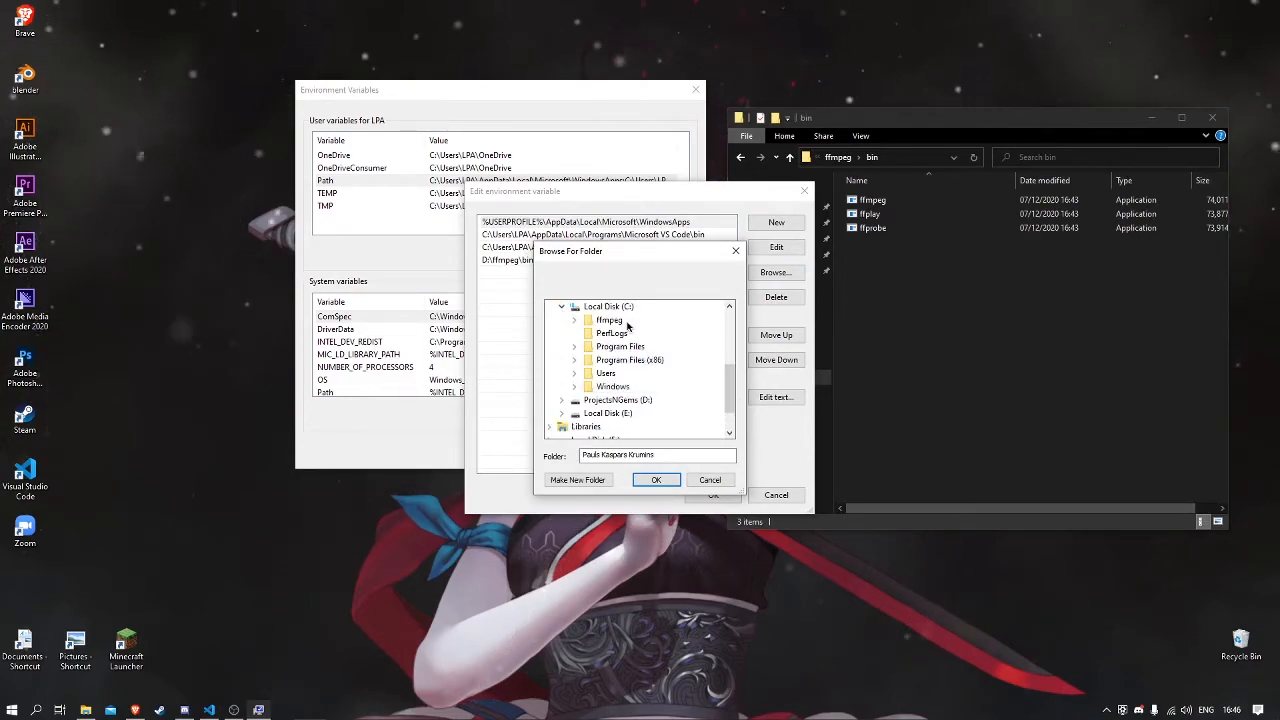
left_click(575, 320)
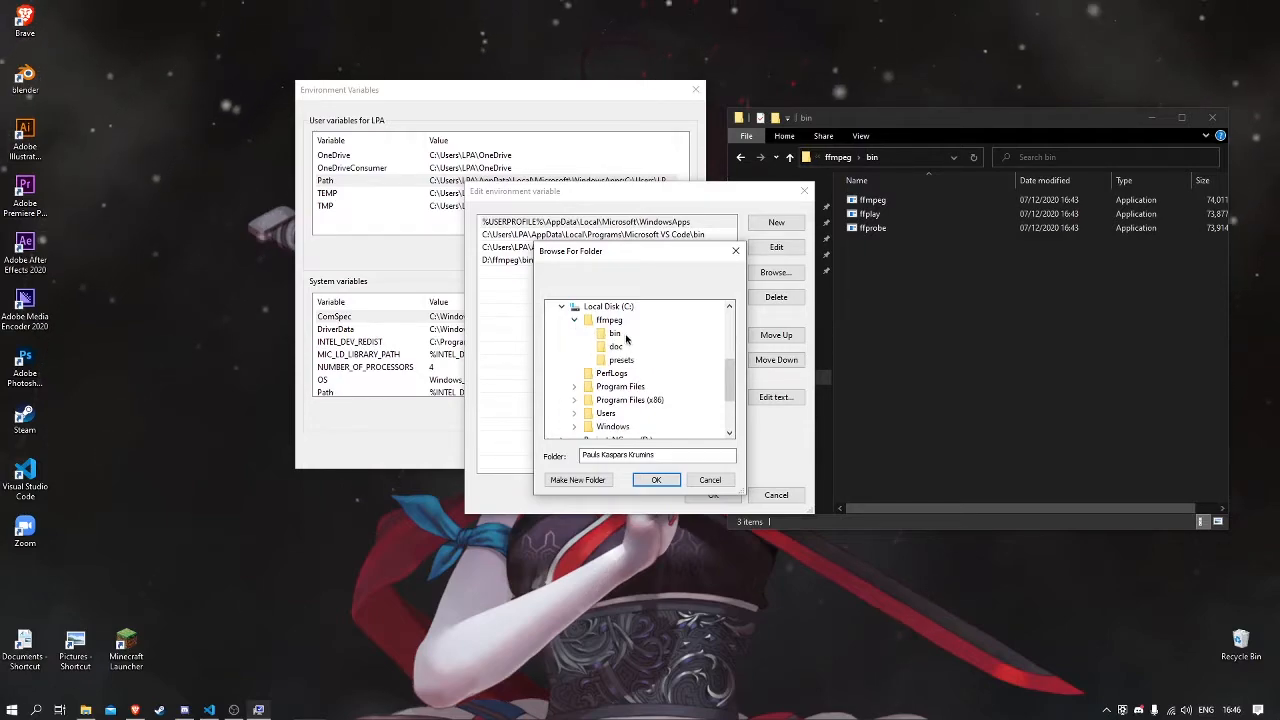
left_click(613, 333)
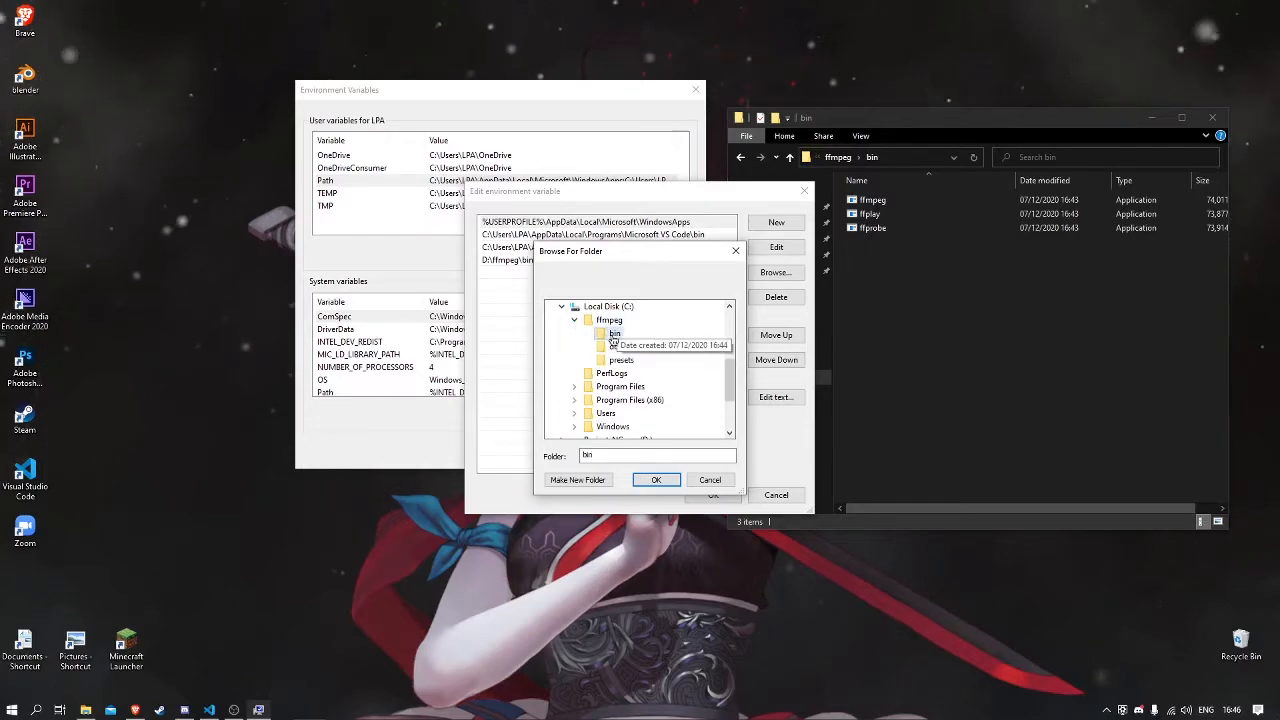
left_click(656, 479)
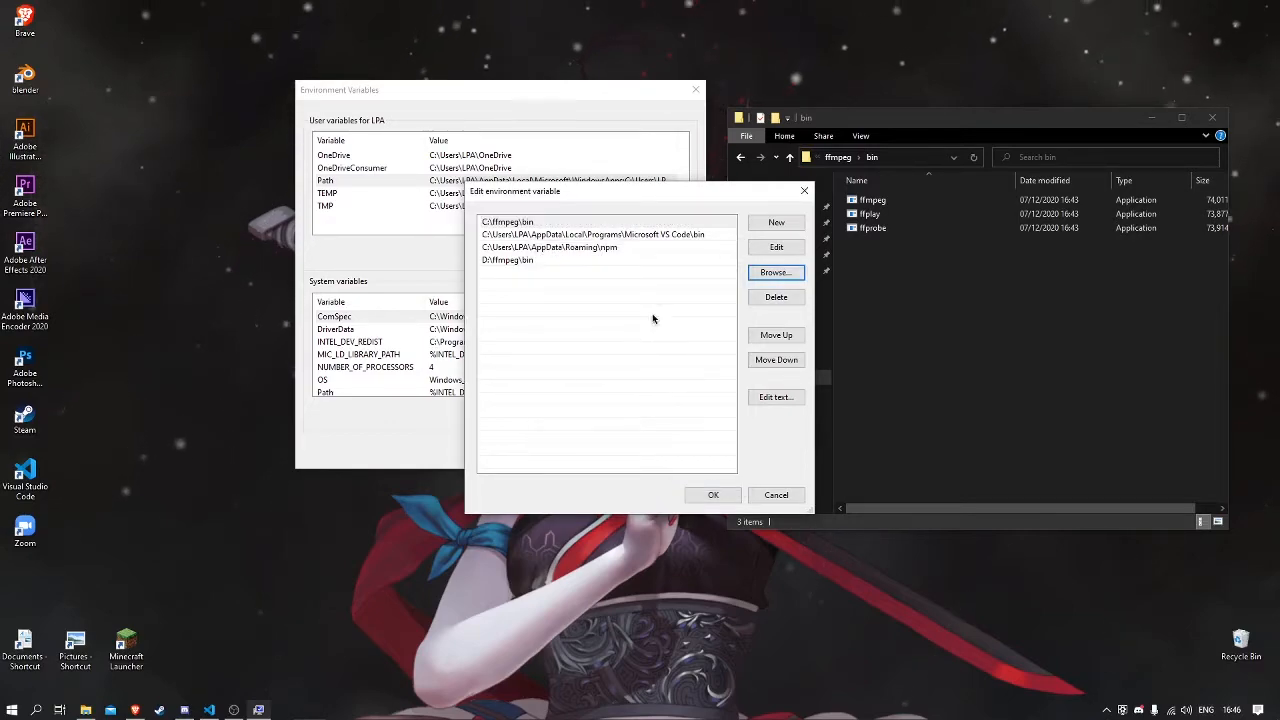
- Delete the unwanted ffmpeg bin entry and save the edited Path list
left_click(507, 221)
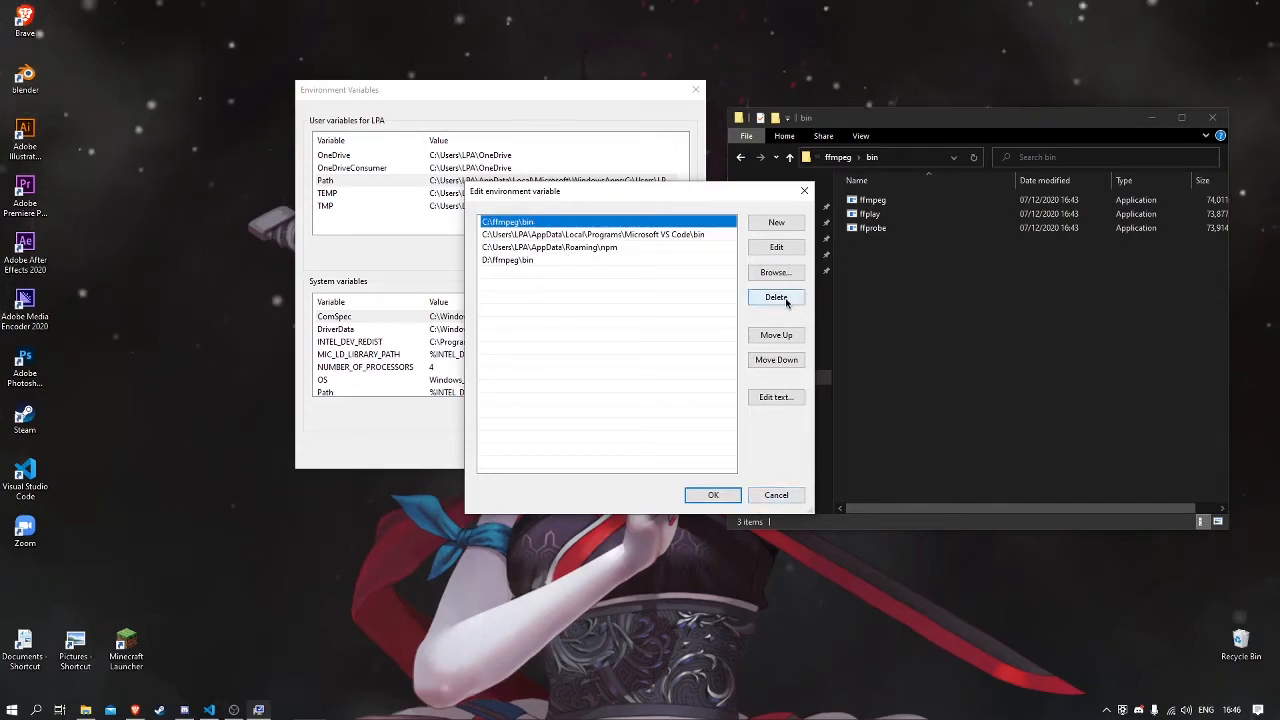
left_click(776, 297)
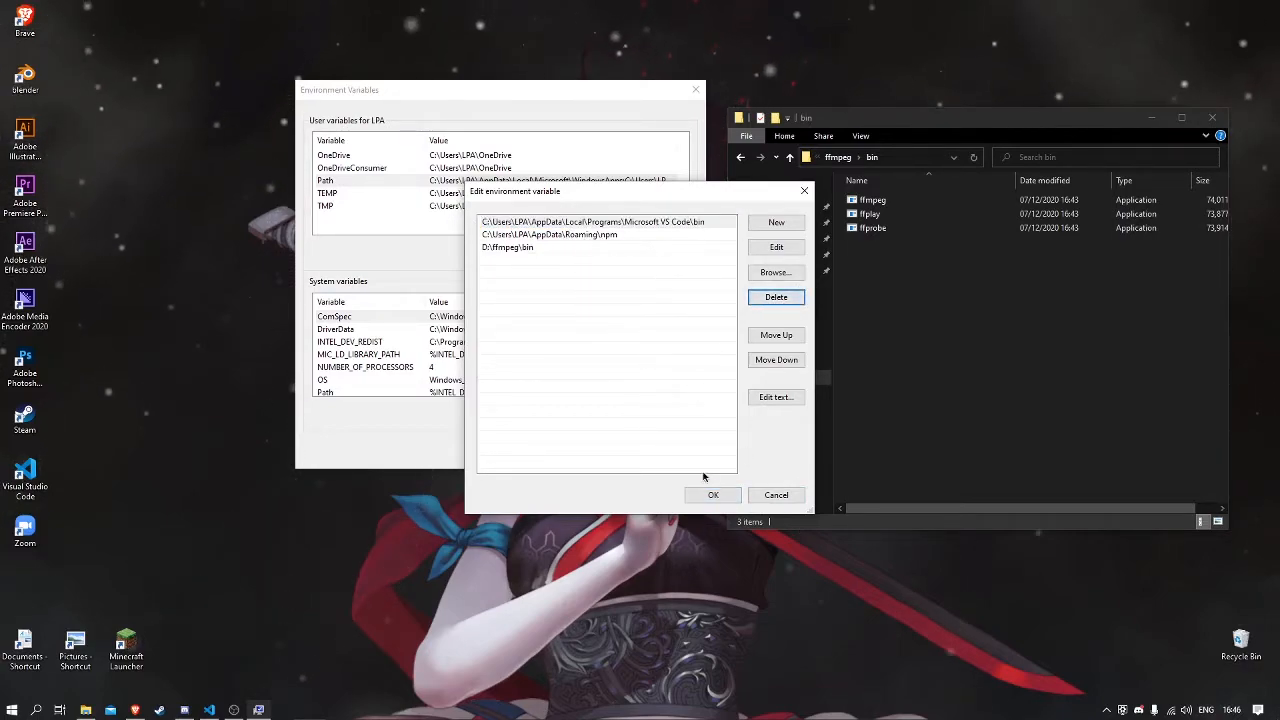
left_click(712, 495)
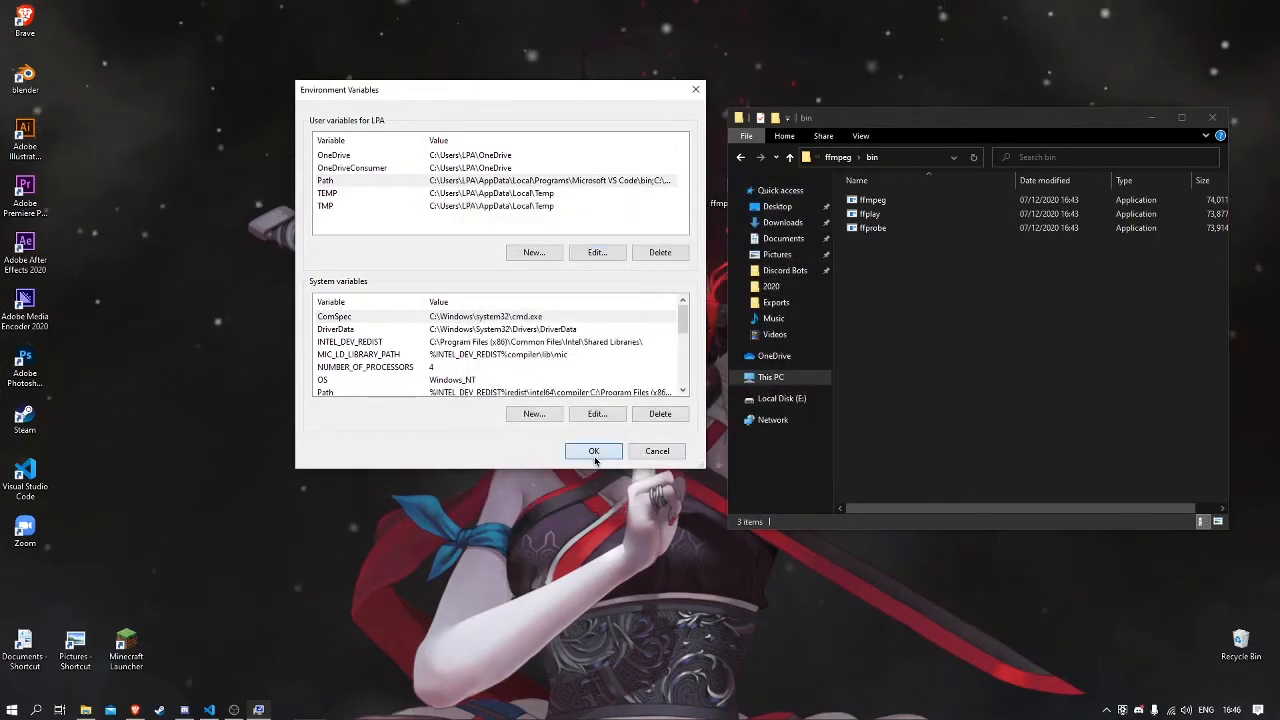
- Close Environment Variables and the bin folder window, then launch Command Prompt via 'cmd'
left_click(593, 451)
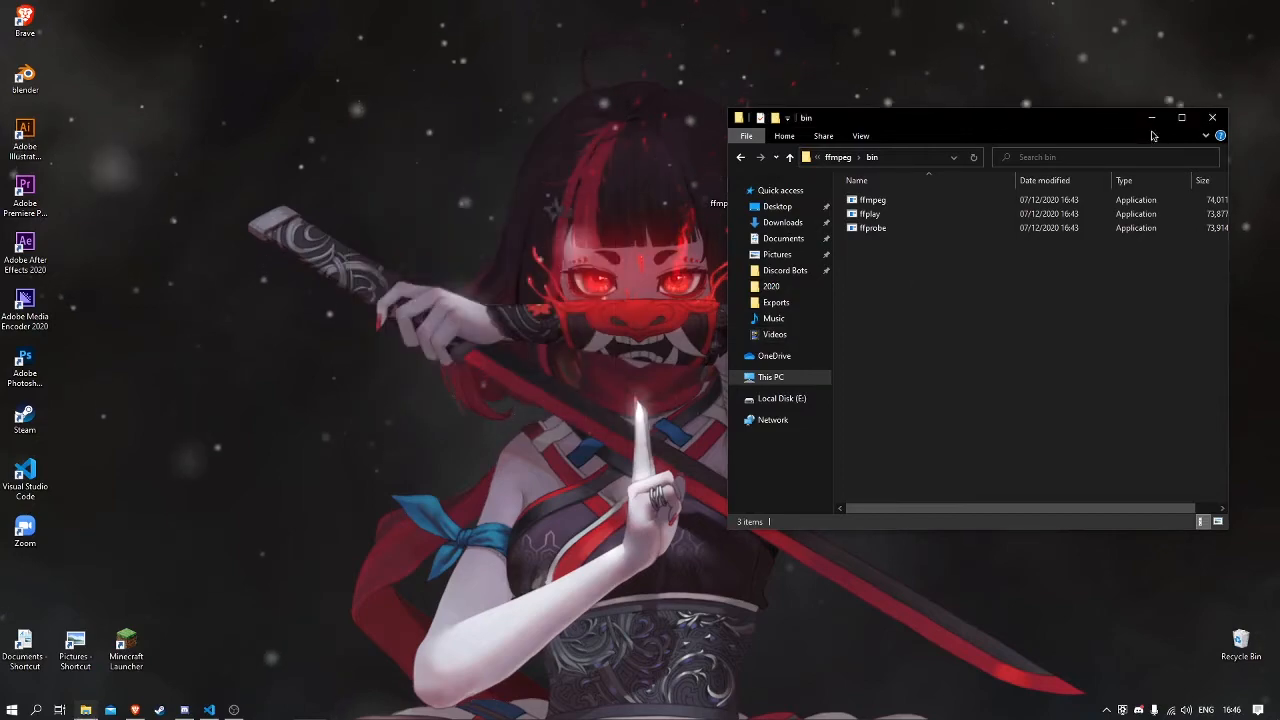
left_click(1212, 117)
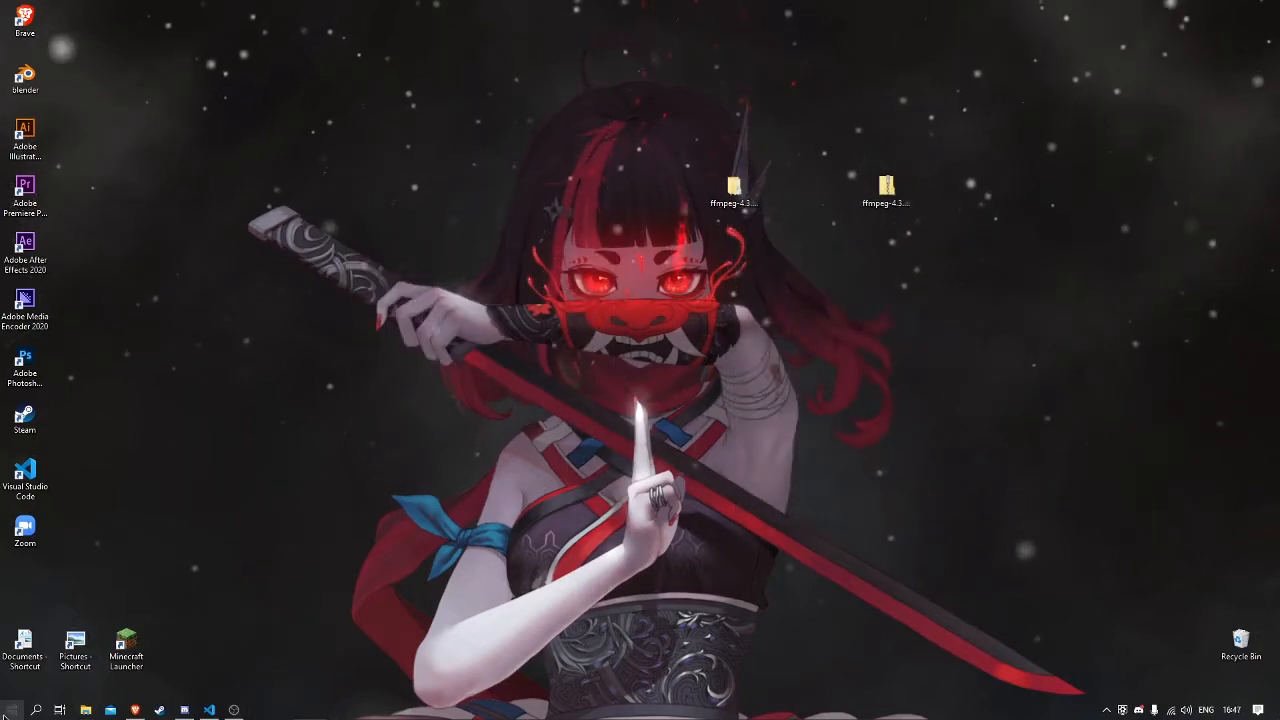
left_click(10, 706)
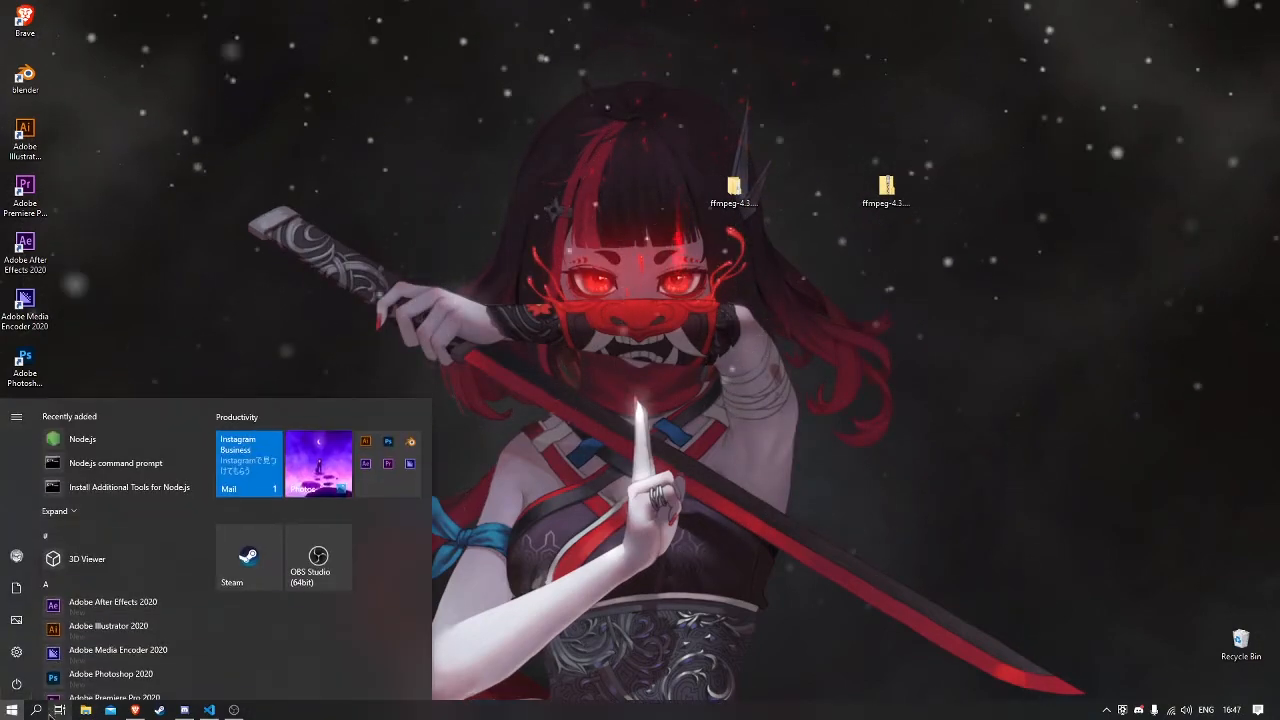
mouse_move(113, 675)
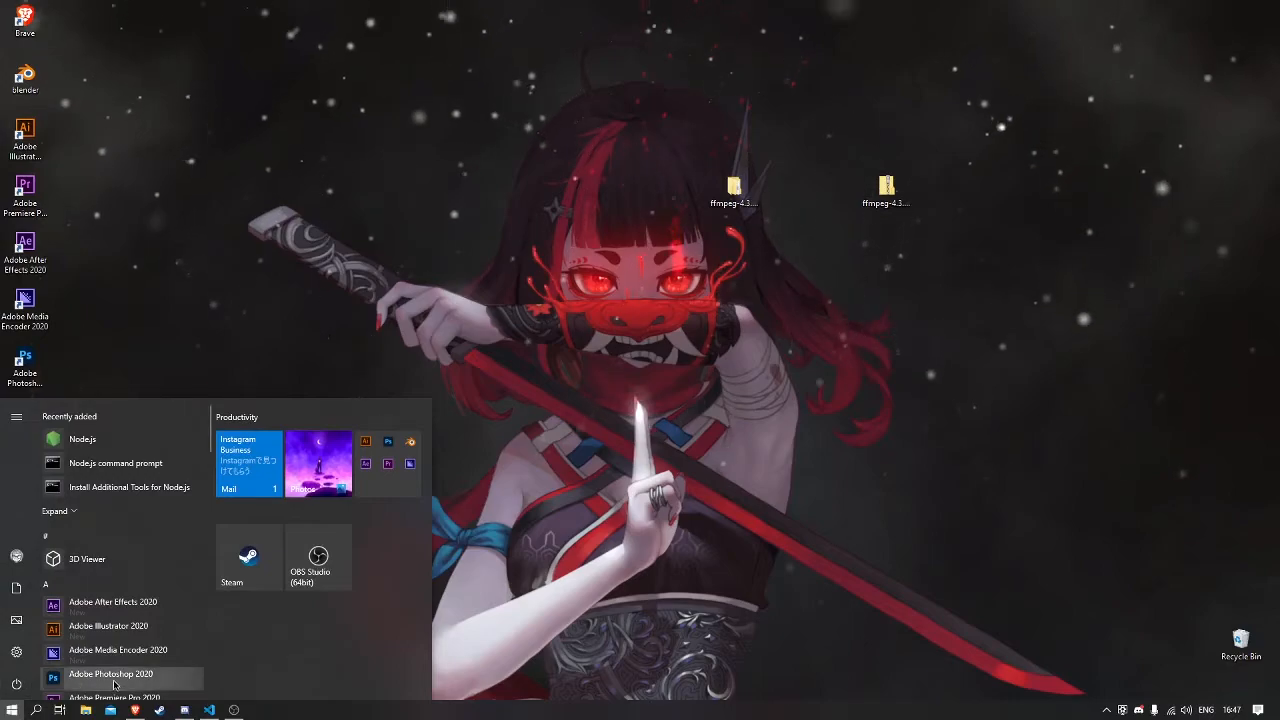
type("cmd")
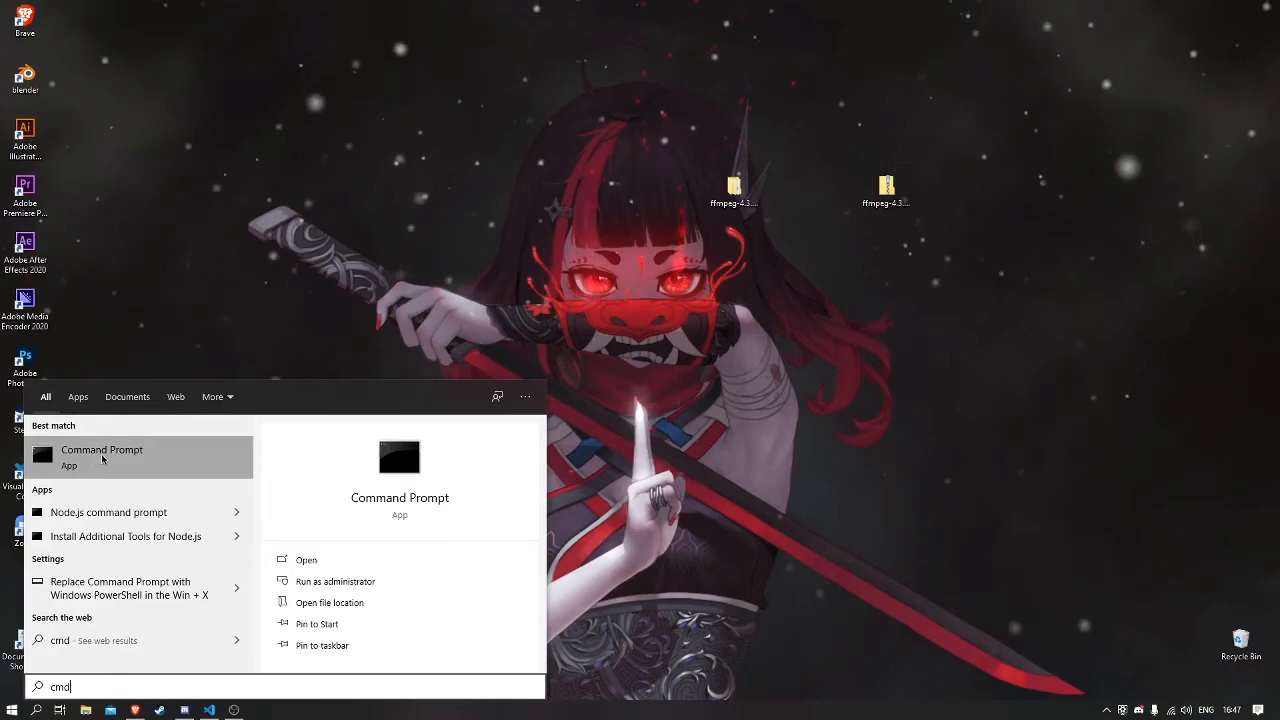
mouse_move(205, 472)
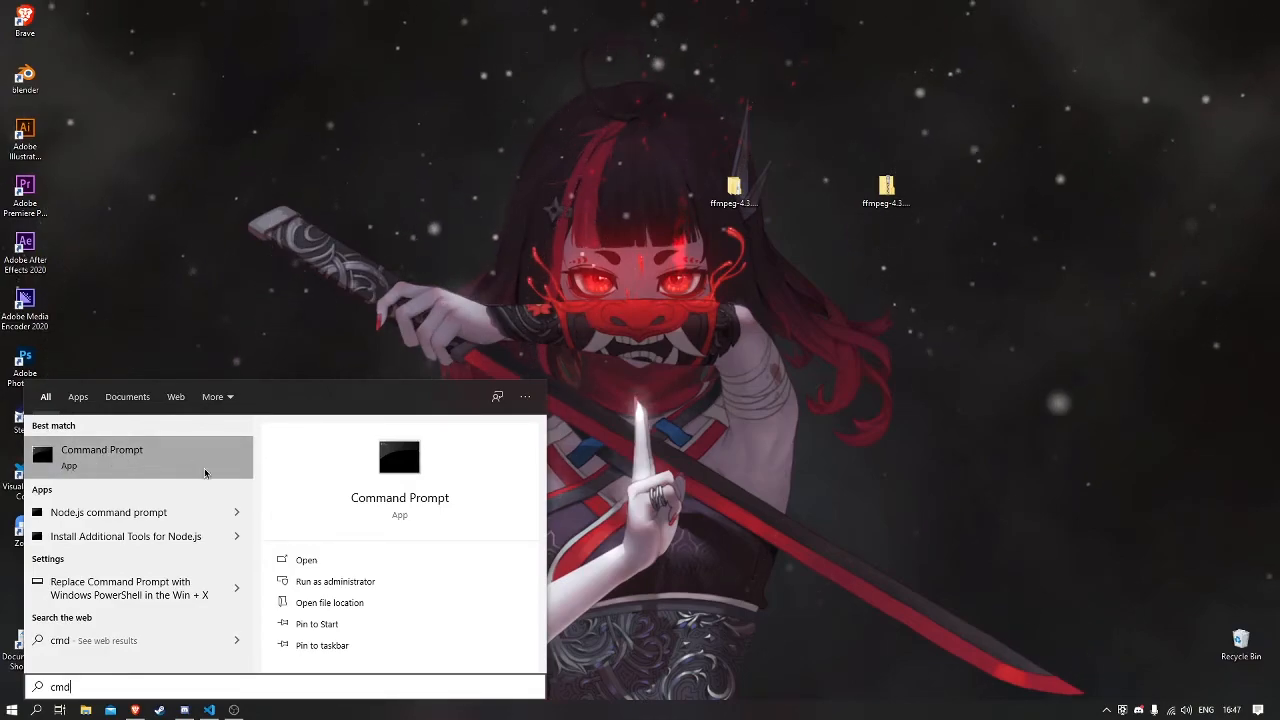
left_click(140, 457)
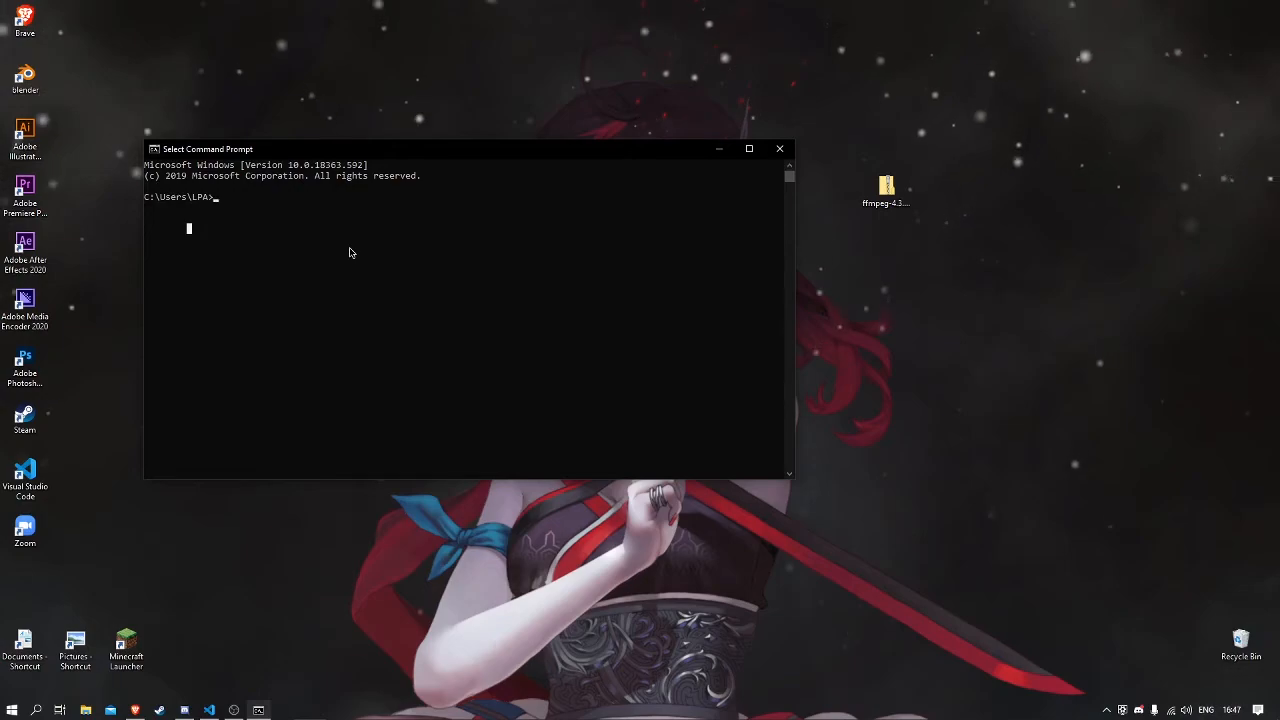
- Run ffmpeg in Command Prompt to print the version 4.3.1 build details
type("ffmpeg")
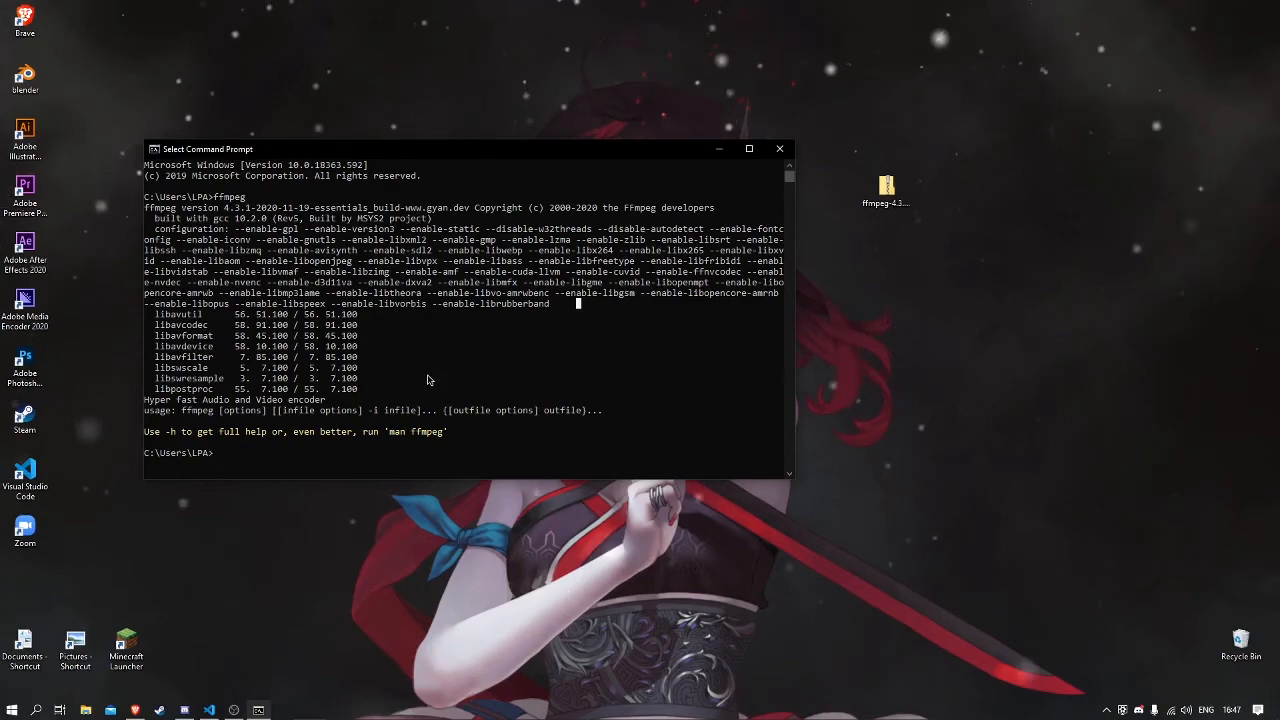
mouse_move(476, 388)
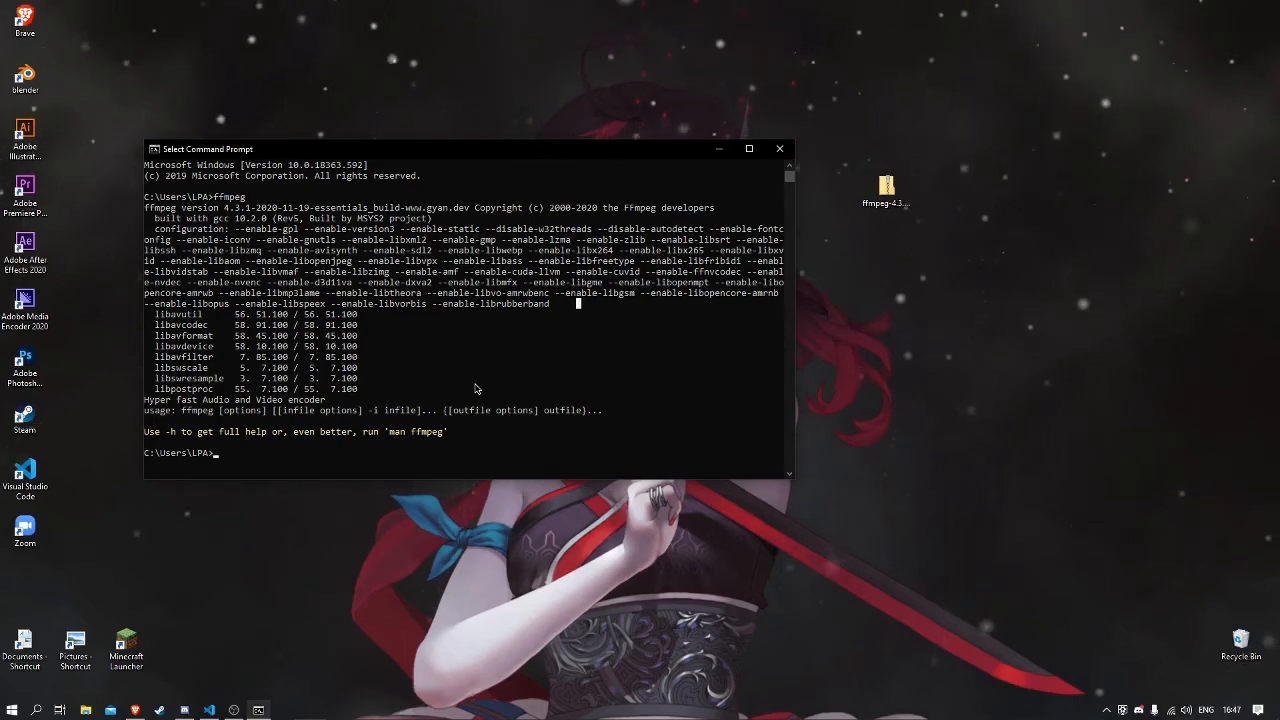
mouse_move(481, 391)
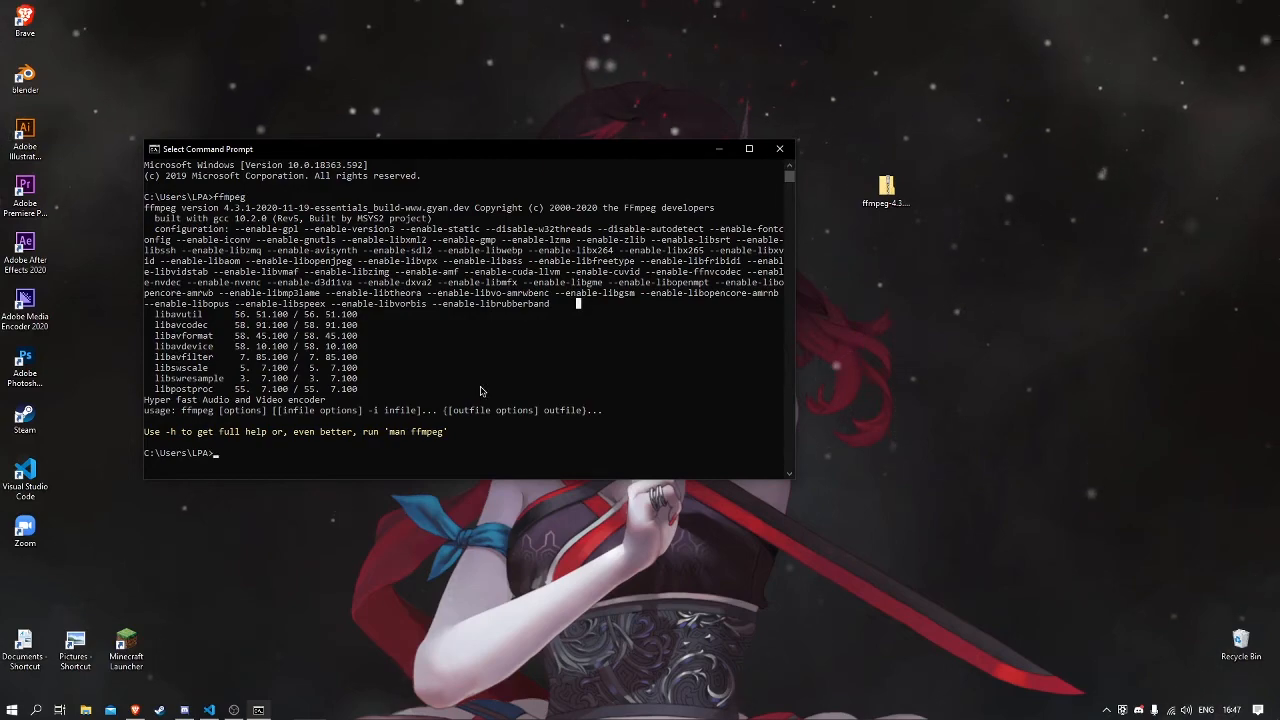
mouse_move(600, 420)
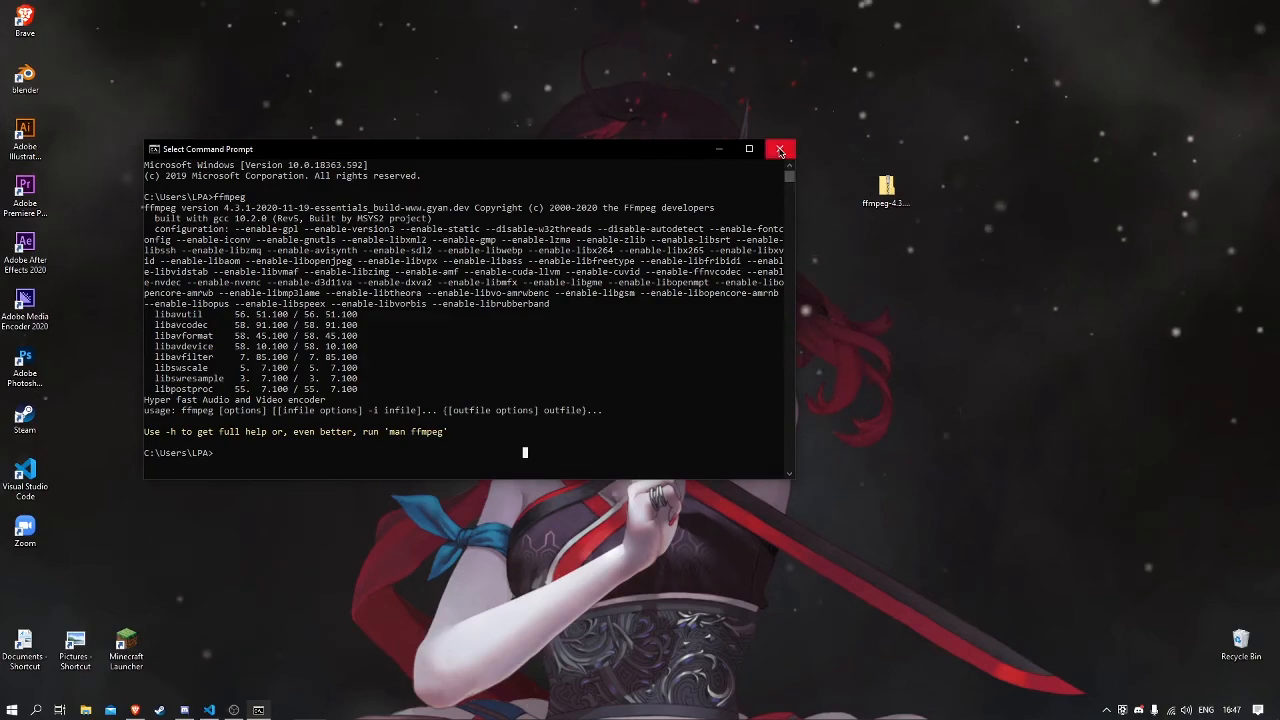
- Close the Command Prompt window to return to the desktop
left_click(780, 149)
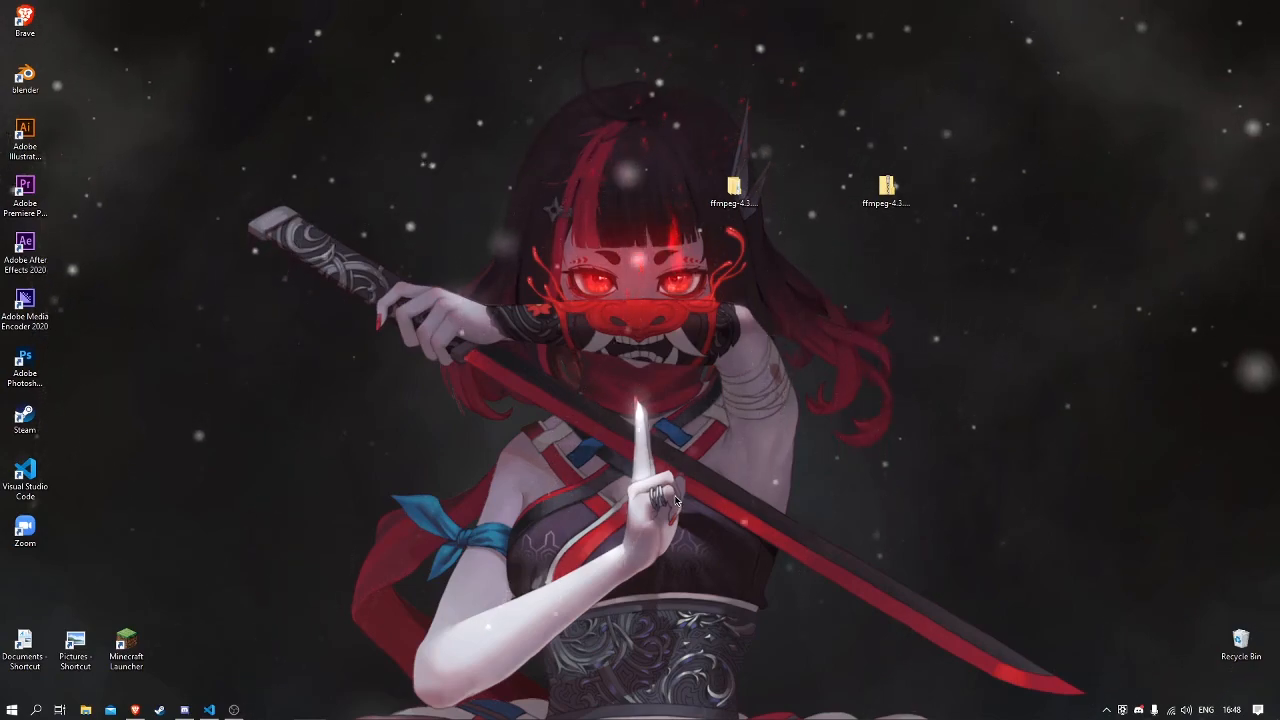
mouse_move(280, 694)
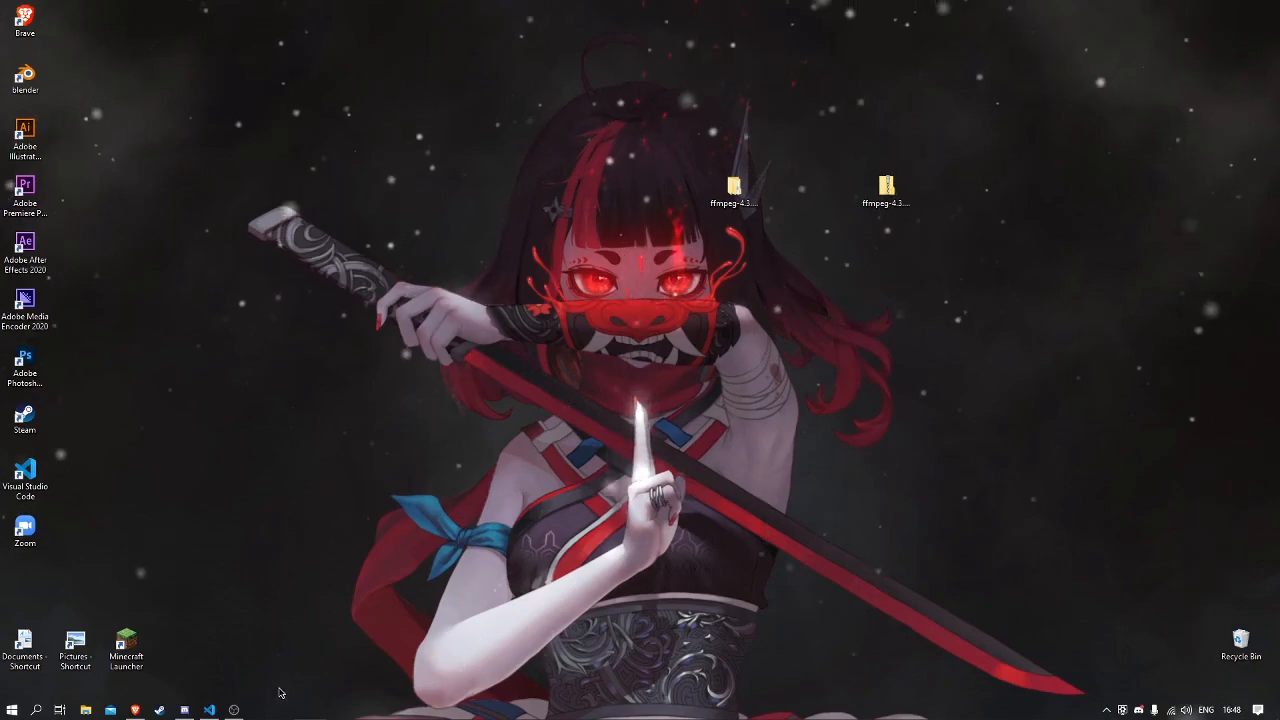
mouse_move(252, 708)
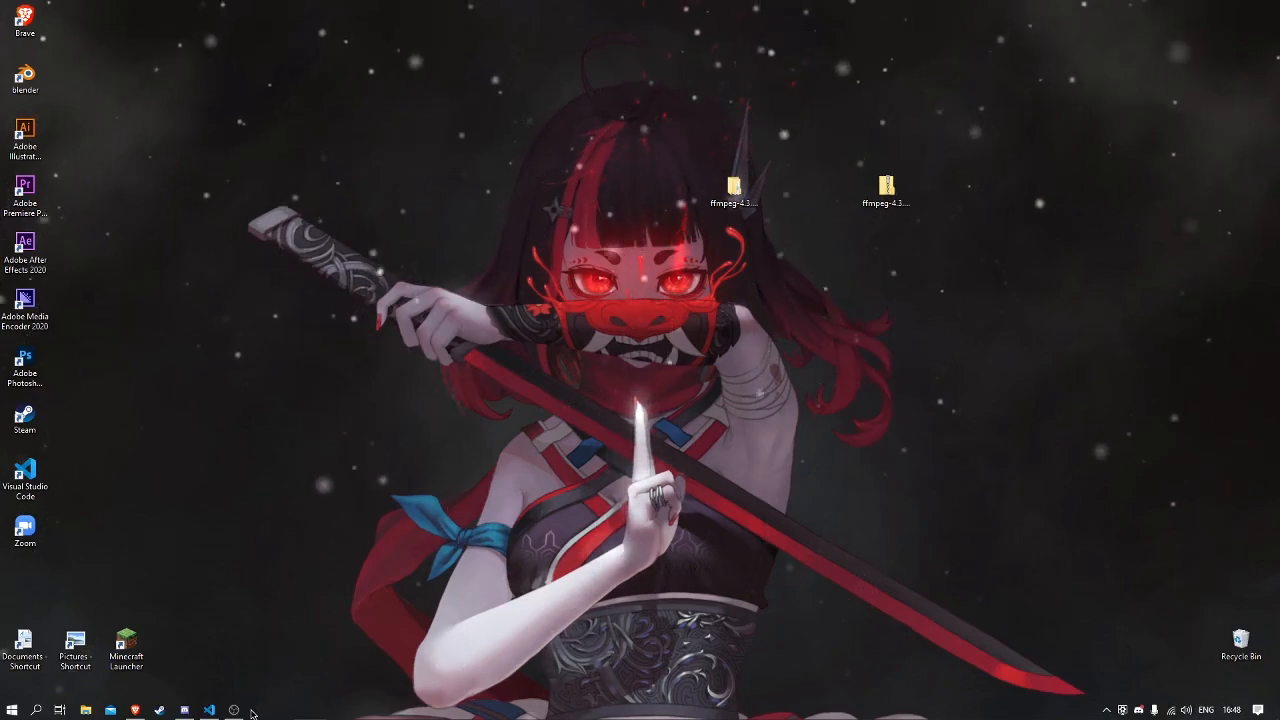